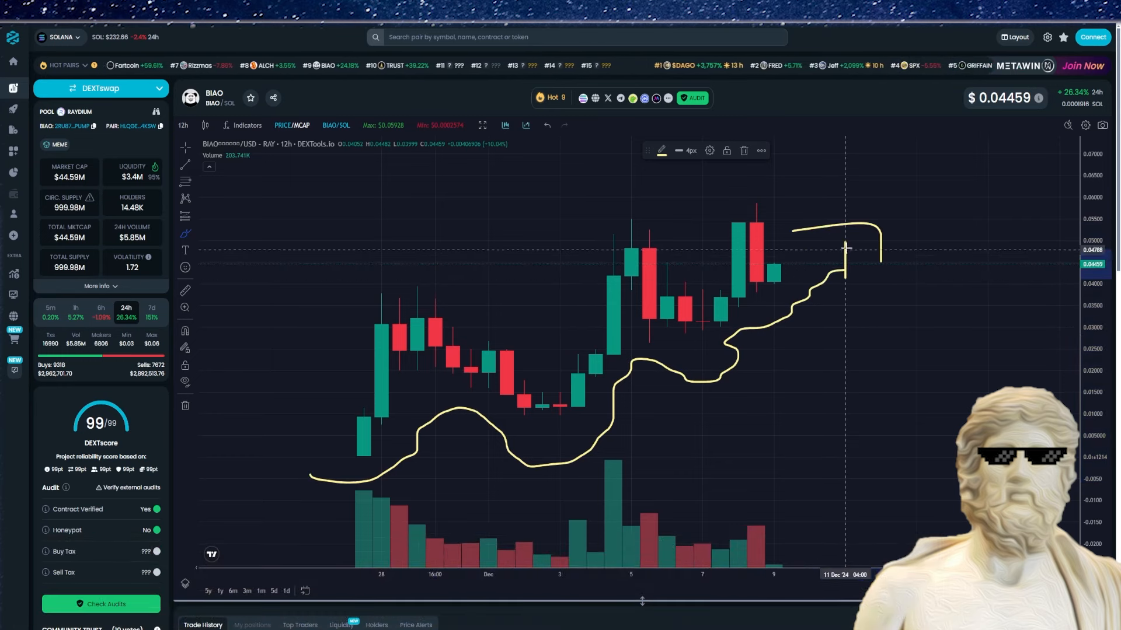
pyautogui.moveTo(652, 282)
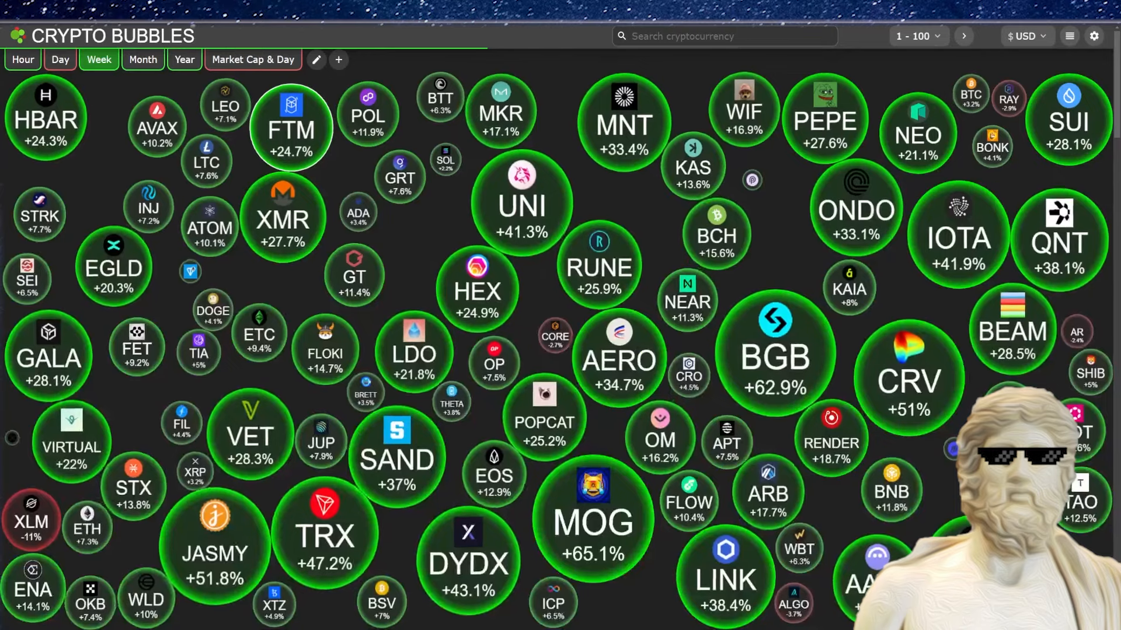
# Show Crypto Bubbles price changes for the year, then for the month.
pyautogui.click(184, 59)
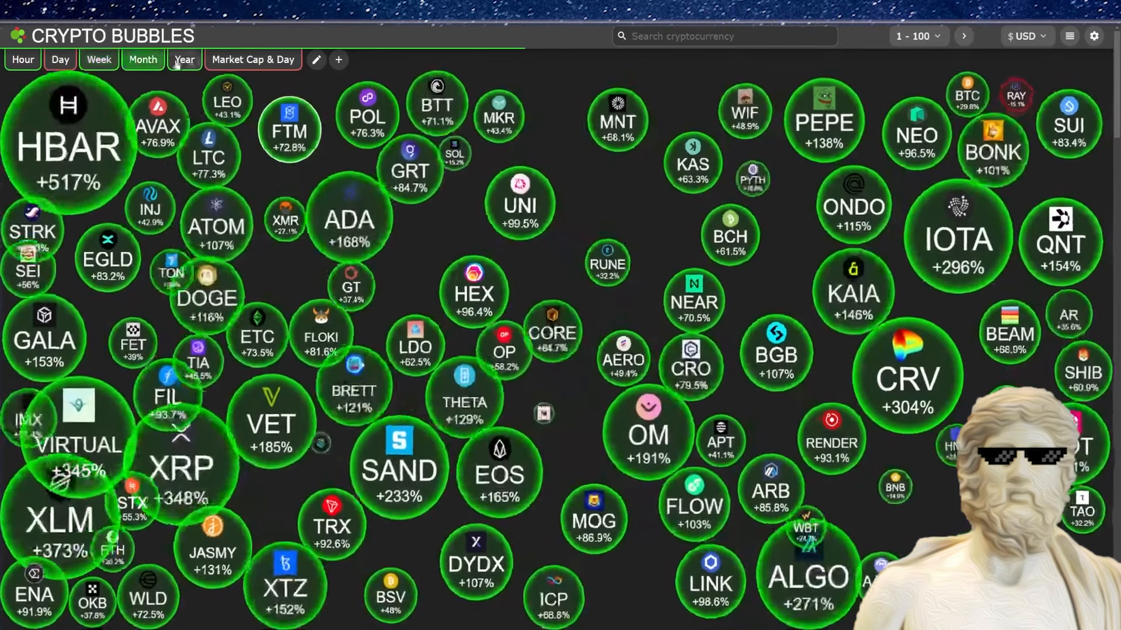
pyautogui.click(142, 60)
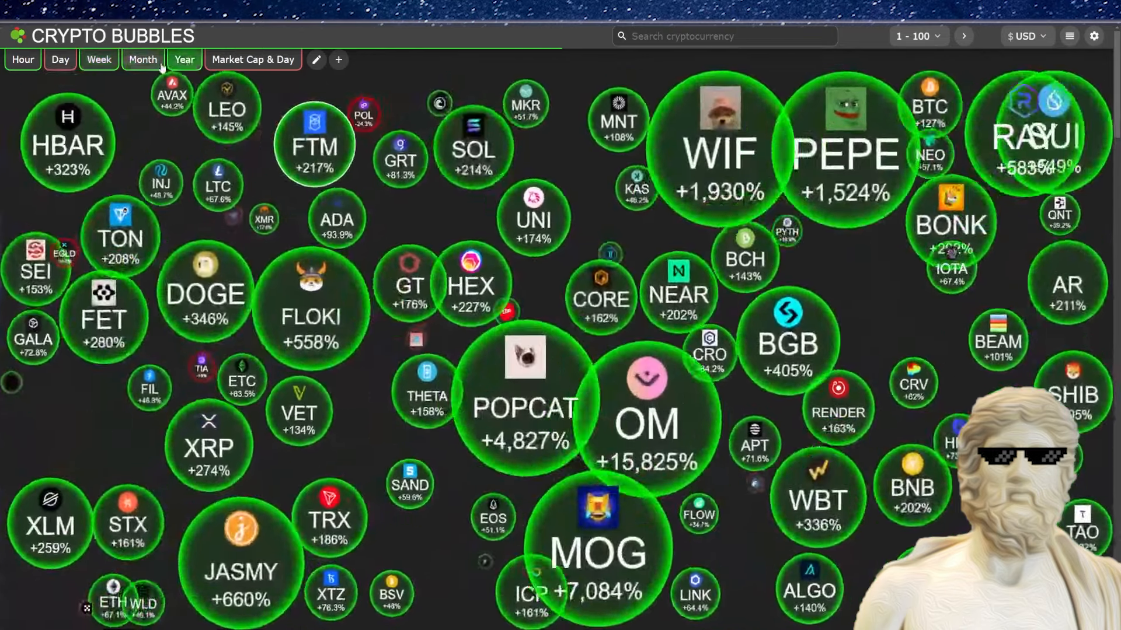
pyautogui.click(142, 60)
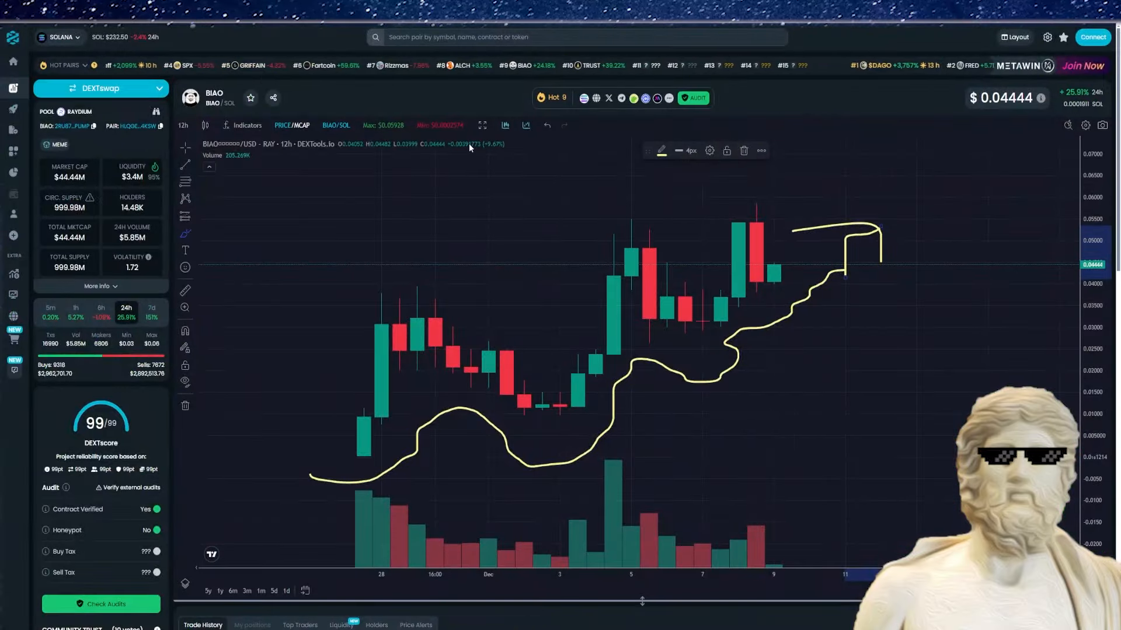
pyautogui.click(608, 98)
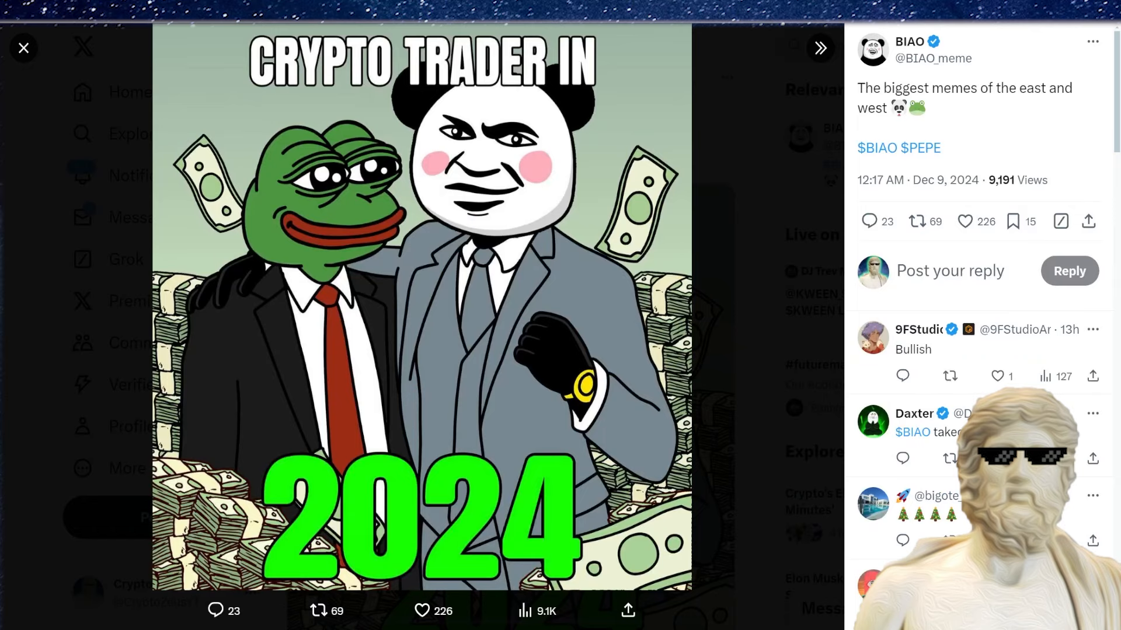
pyautogui.click(23, 47)
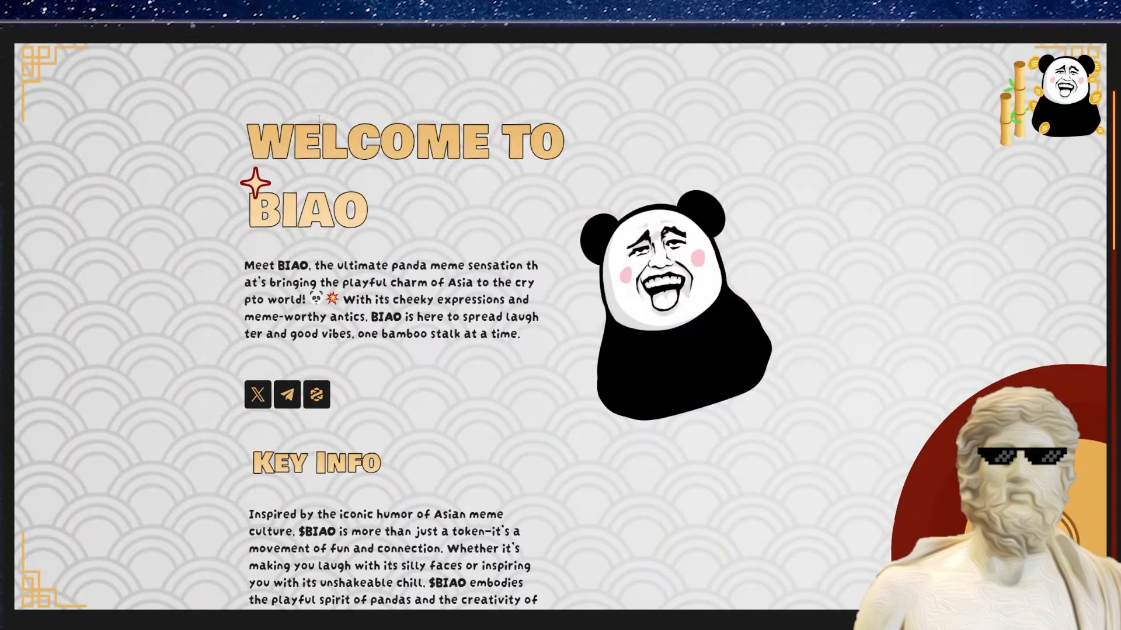
pyautogui.moveTo(281, 179)
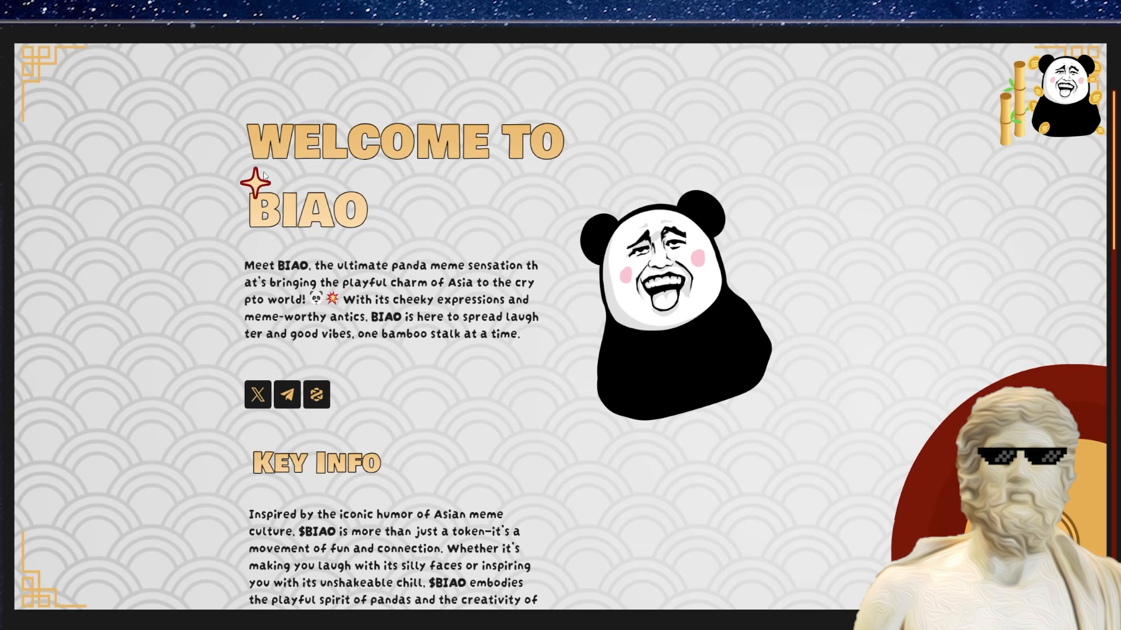
pyautogui.moveTo(308, 178)
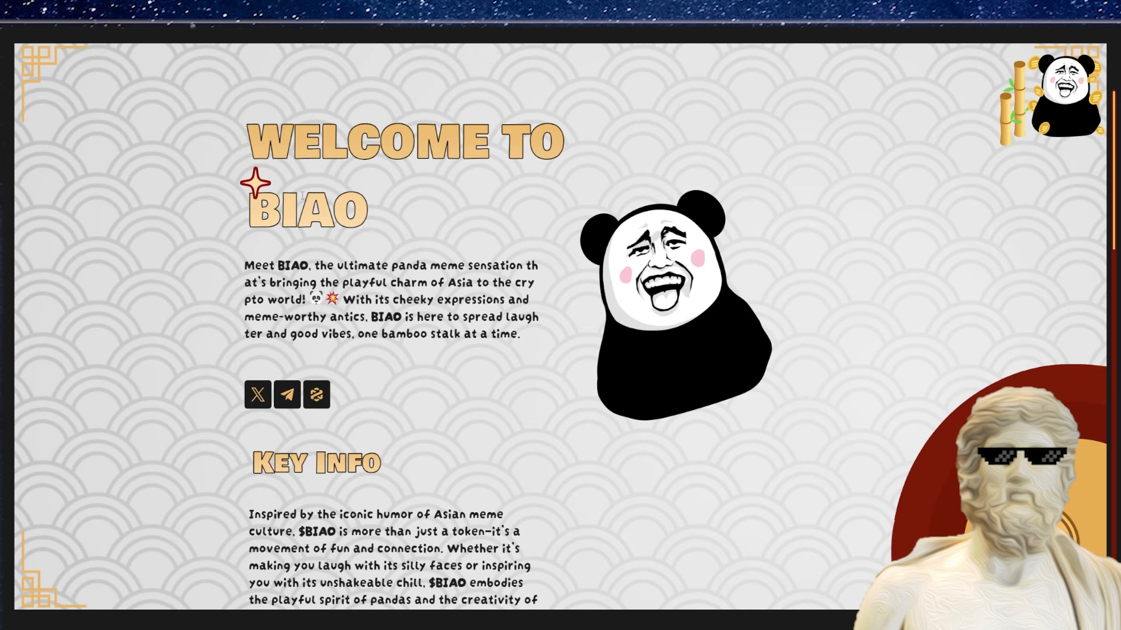
pyautogui.moveTo(551, 290)
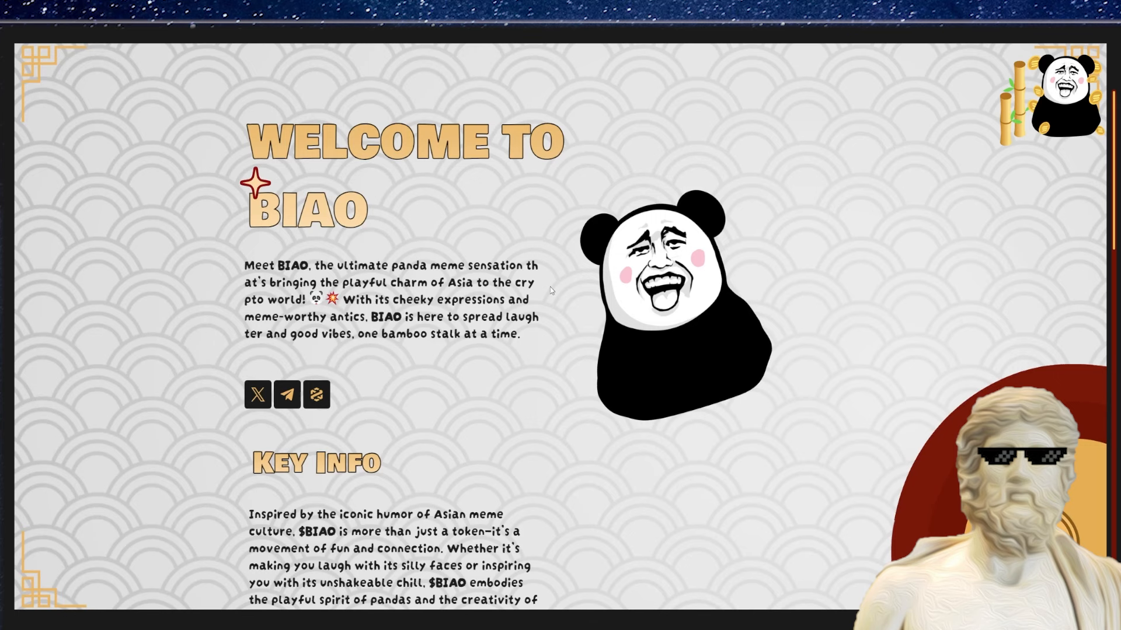
# Scroll the BIAO homepage down to Tokenomics (1,000,000,000 supply, 0% taxes), then back up.
pyautogui.scroll(-3)
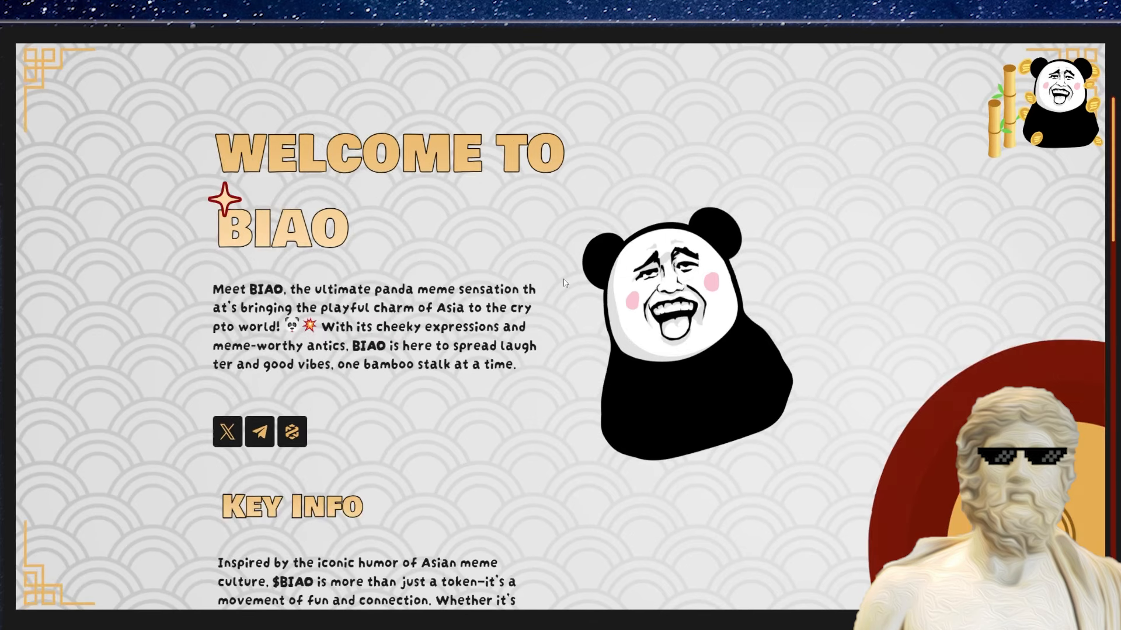
pyautogui.moveTo(620, 294)
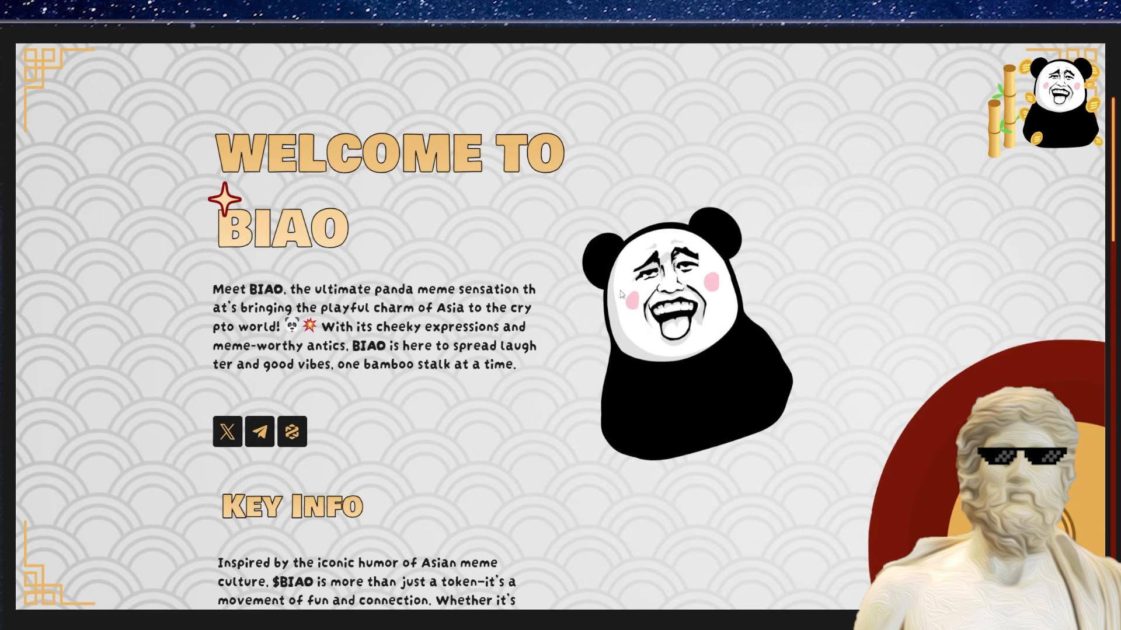
pyautogui.scroll(-3)
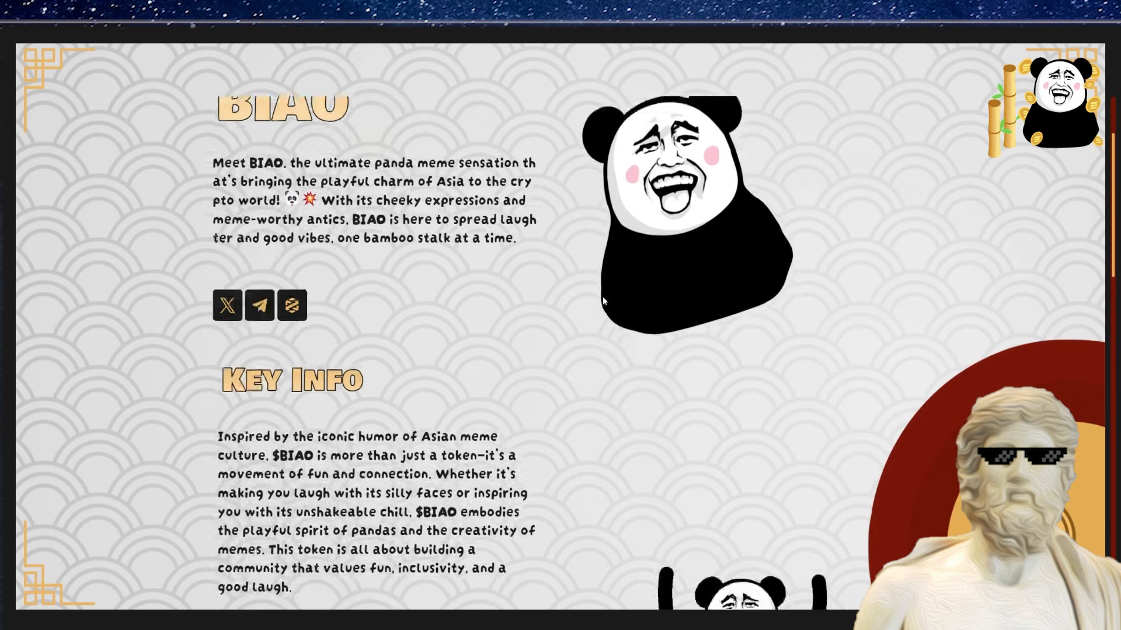
pyautogui.scroll(-3)
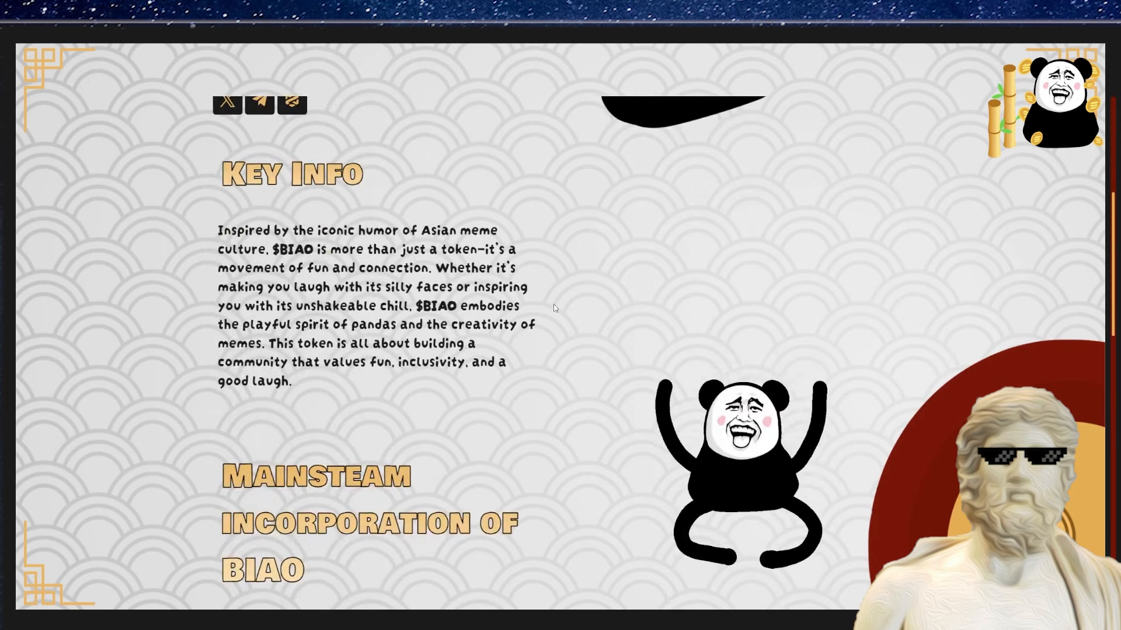
pyautogui.scroll(-3)
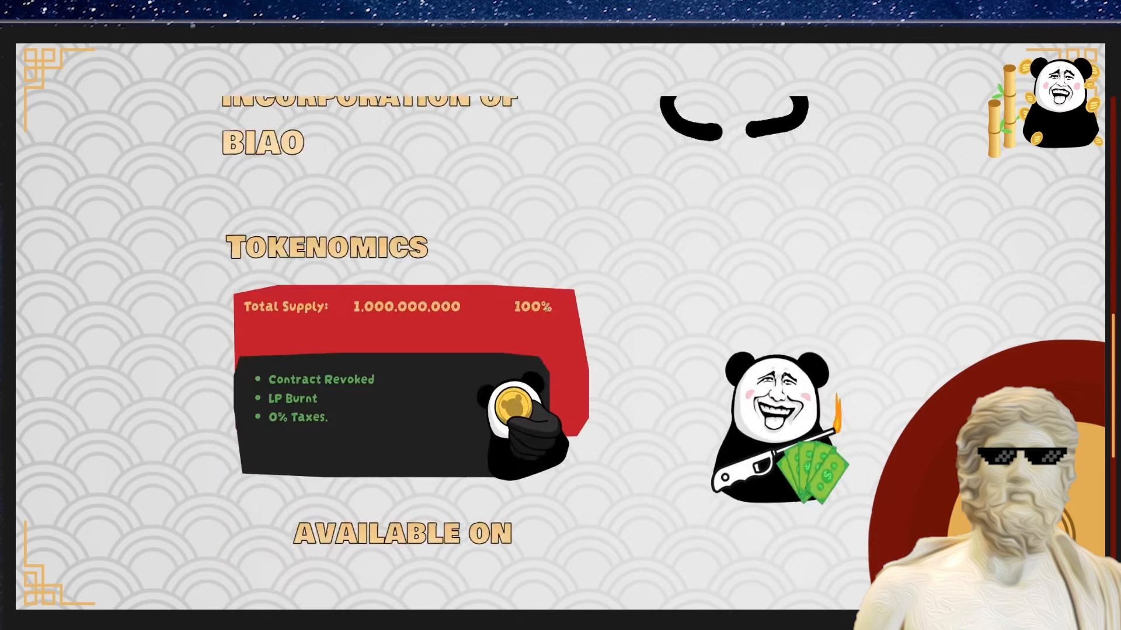
pyautogui.scroll(3)
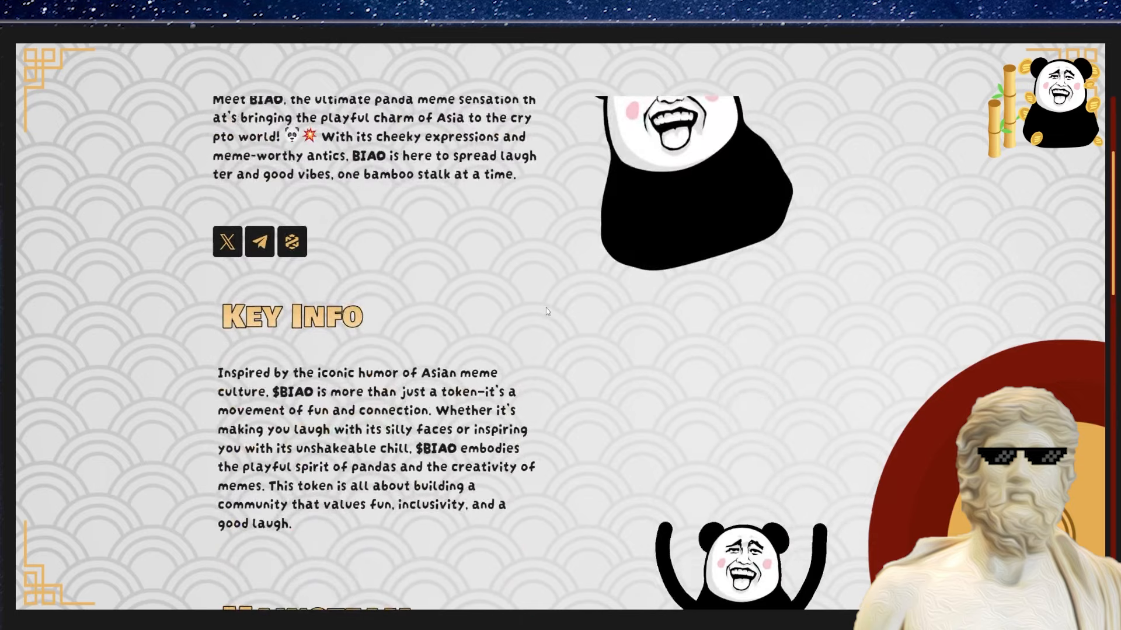
pyautogui.moveTo(527, 268)
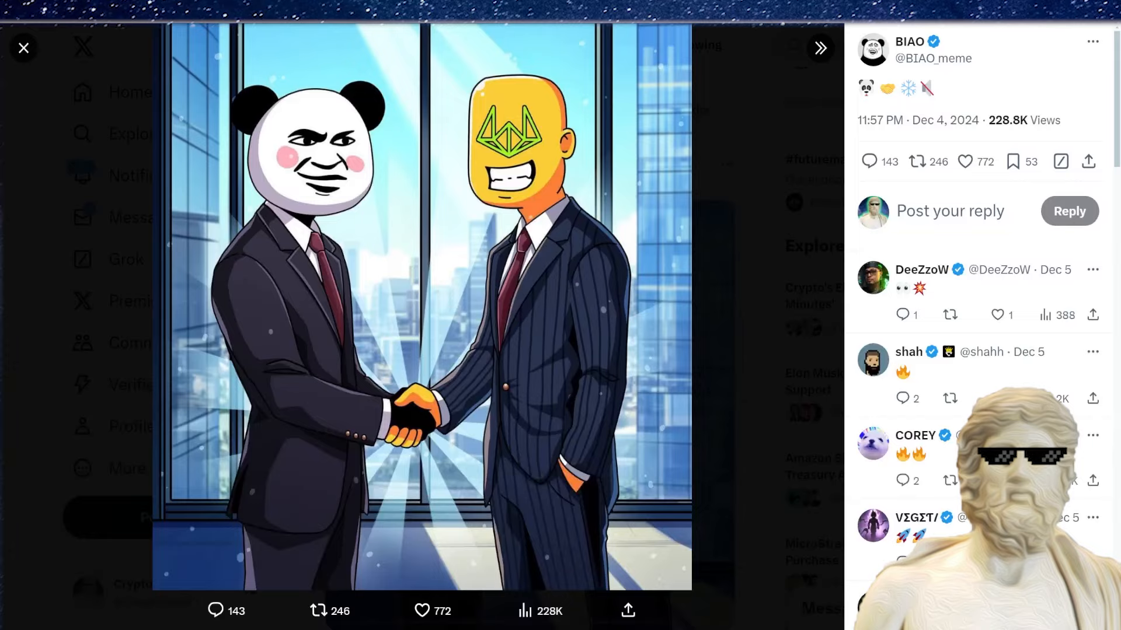
# Advance from the handshake post to BIAO's 'Crypto Trader in 2024' meme post.
pyautogui.click(819, 48)
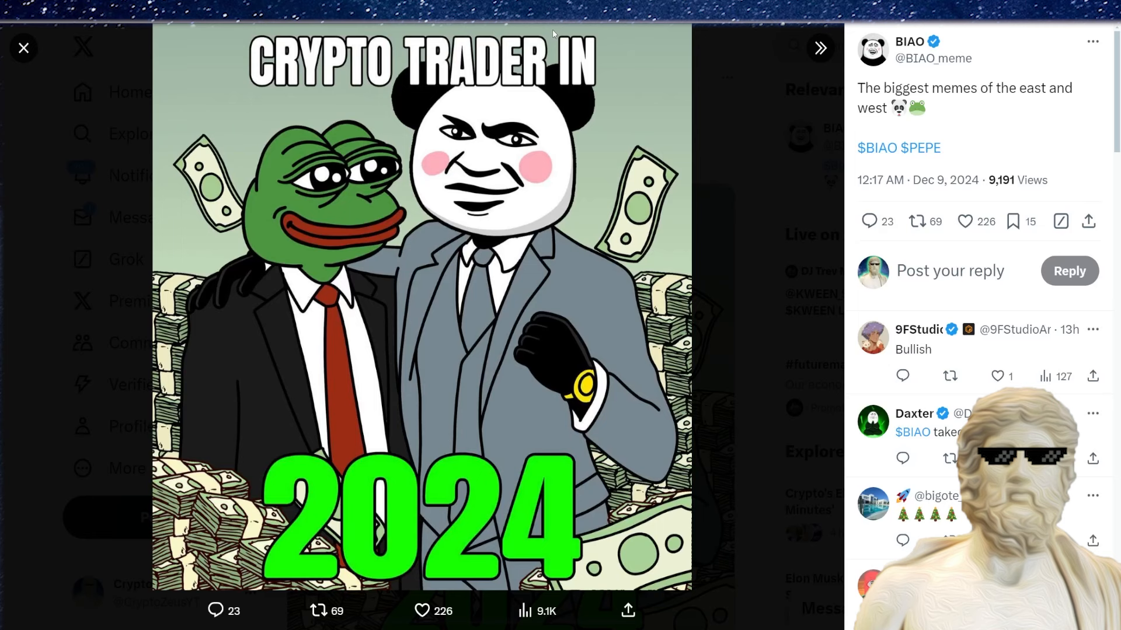
pyautogui.moveTo(572, 106)
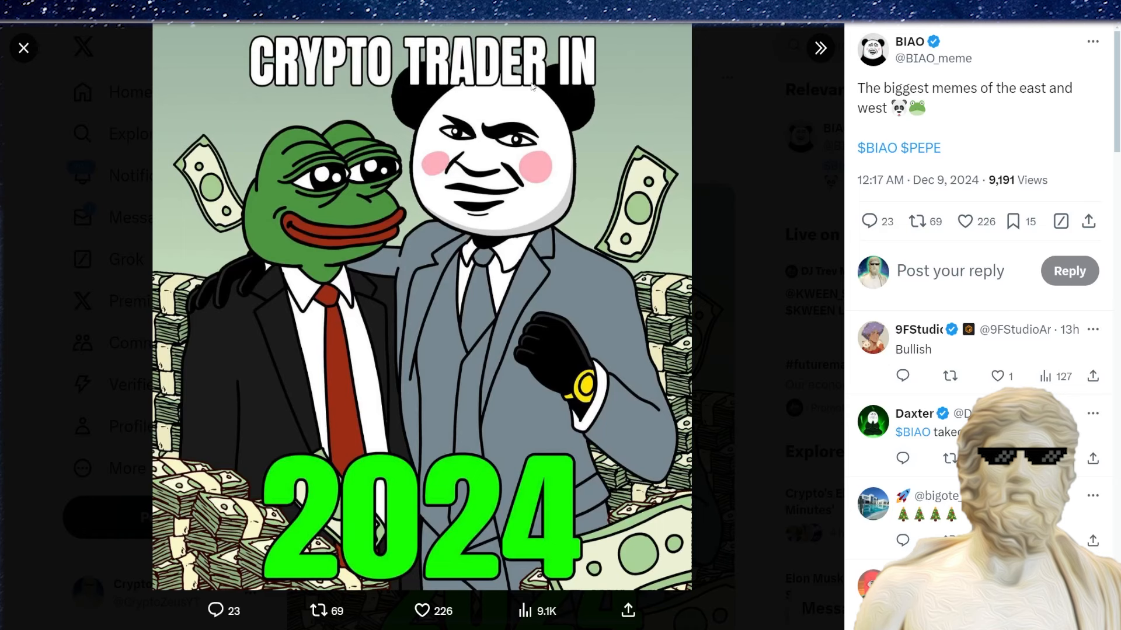
pyautogui.moveTo(519, 109)
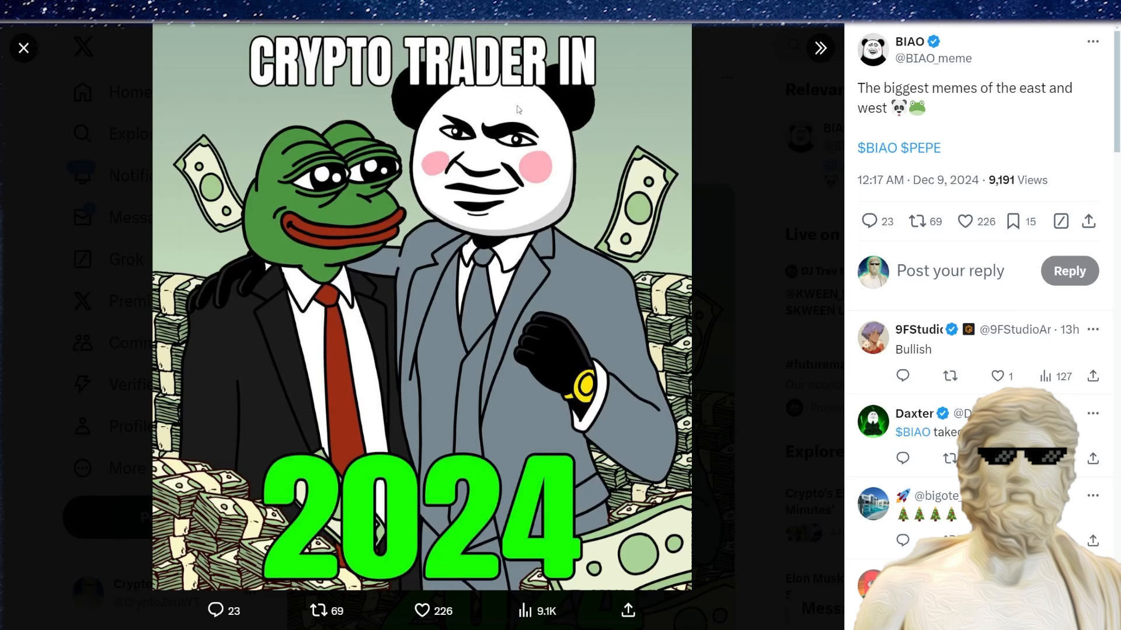
pyautogui.moveTo(508, 128)
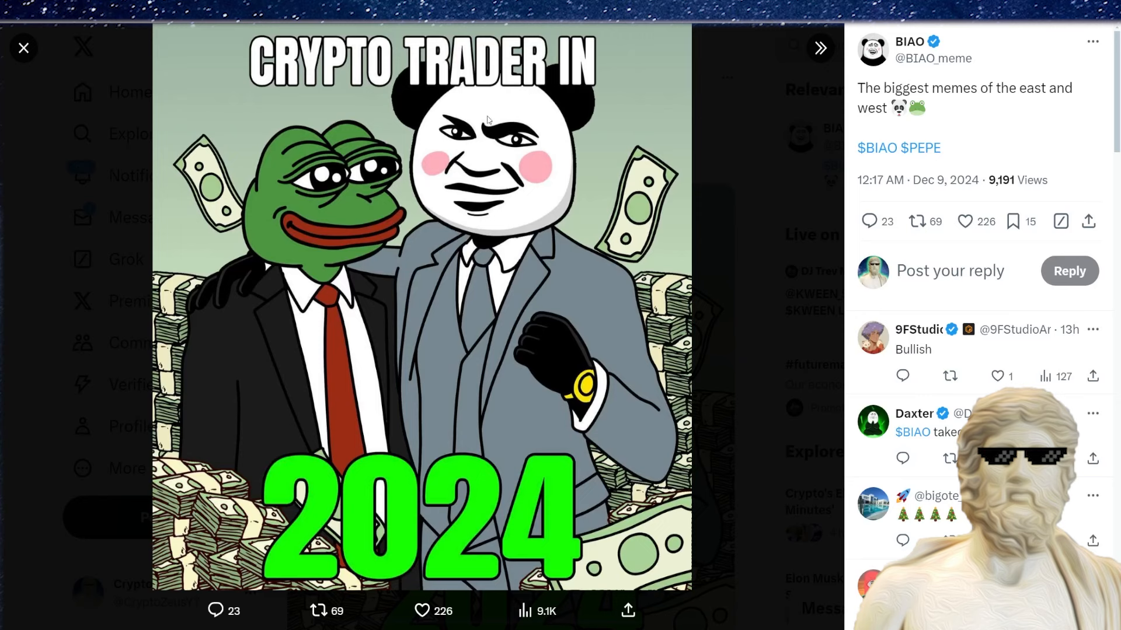
pyautogui.moveTo(506, 106)
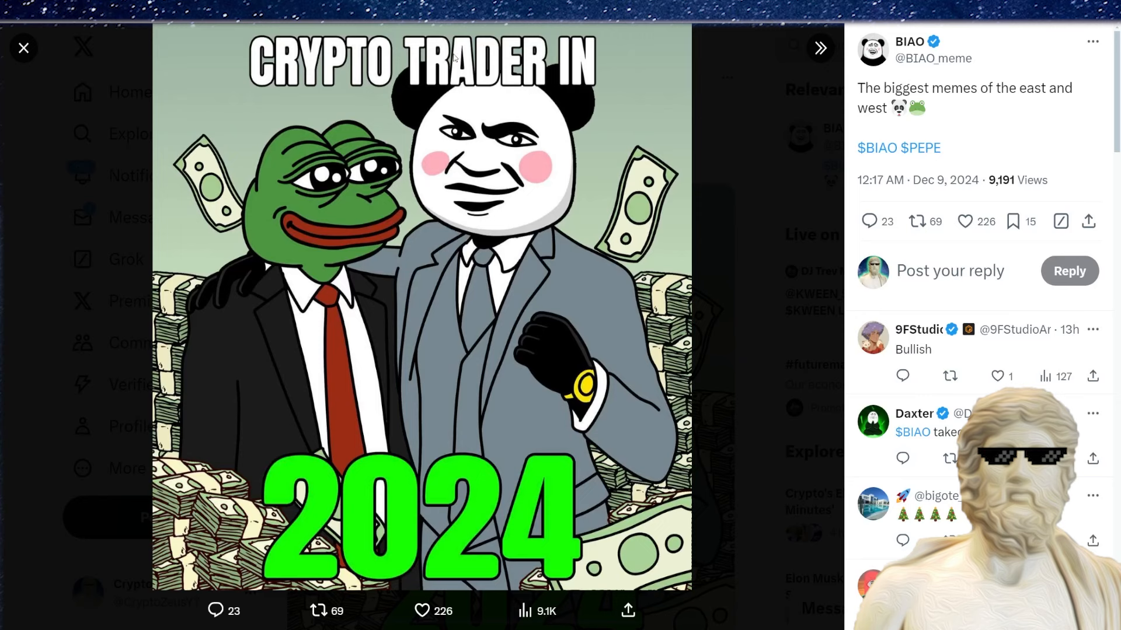
pyautogui.moveTo(428, 132)
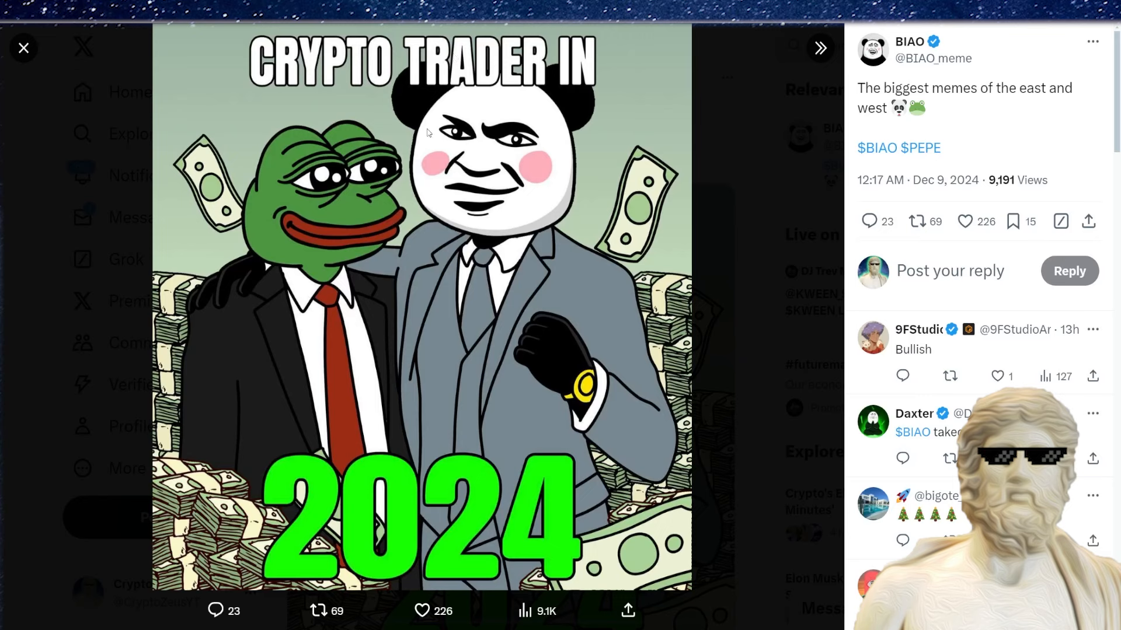
pyautogui.moveTo(524, 51)
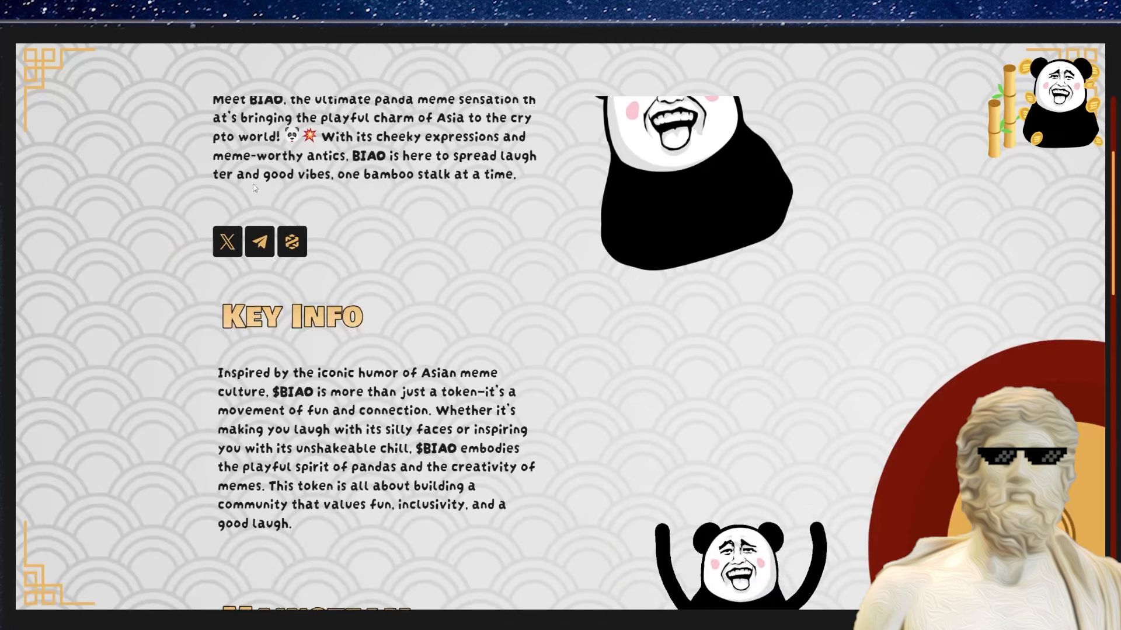
# Scroll past Key Info to the Tokenomics section showing 1,000,000,000 supply.
pyautogui.scroll(-3)
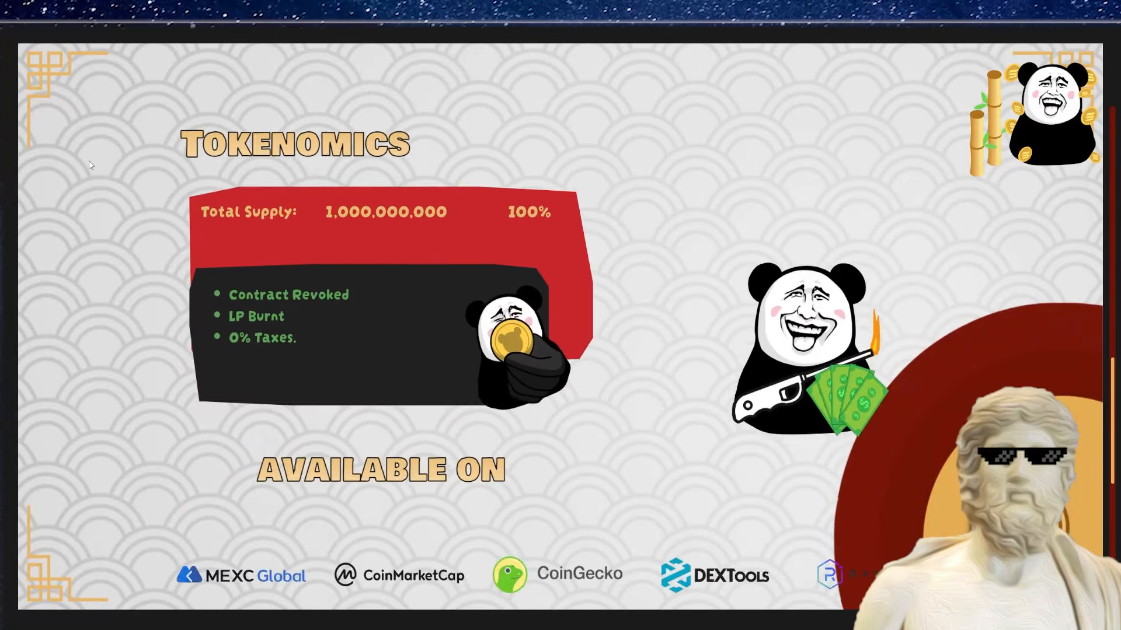
# Select 'LP Burnt' and scroll to the Available On exchange logos.
pyautogui.doubleClick(404, 211)
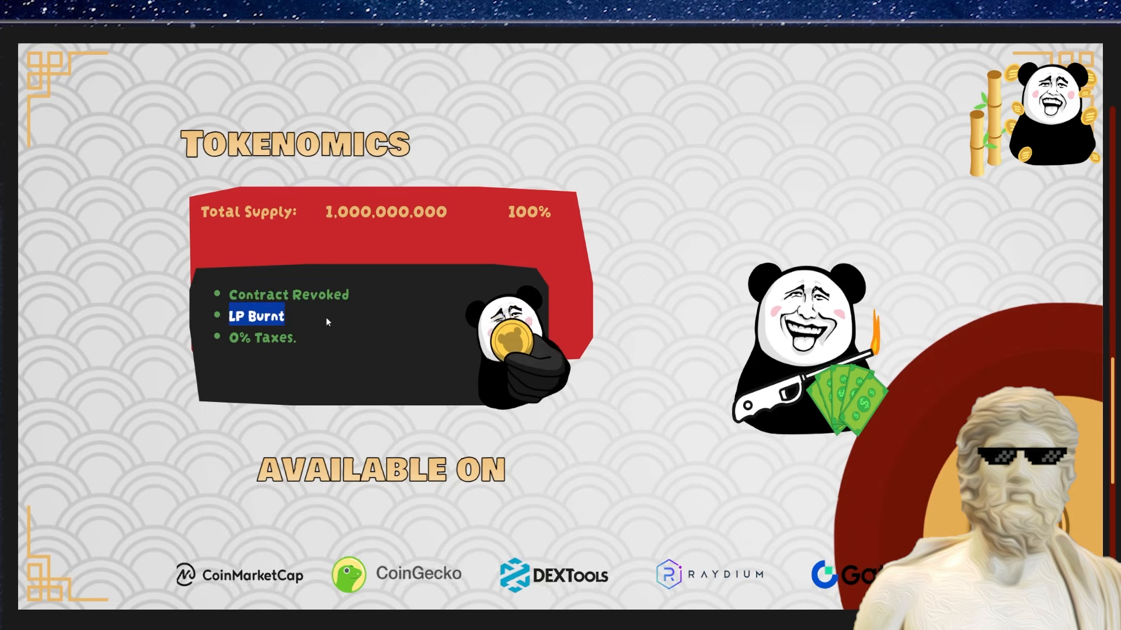
pyautogui.scroll(-3)
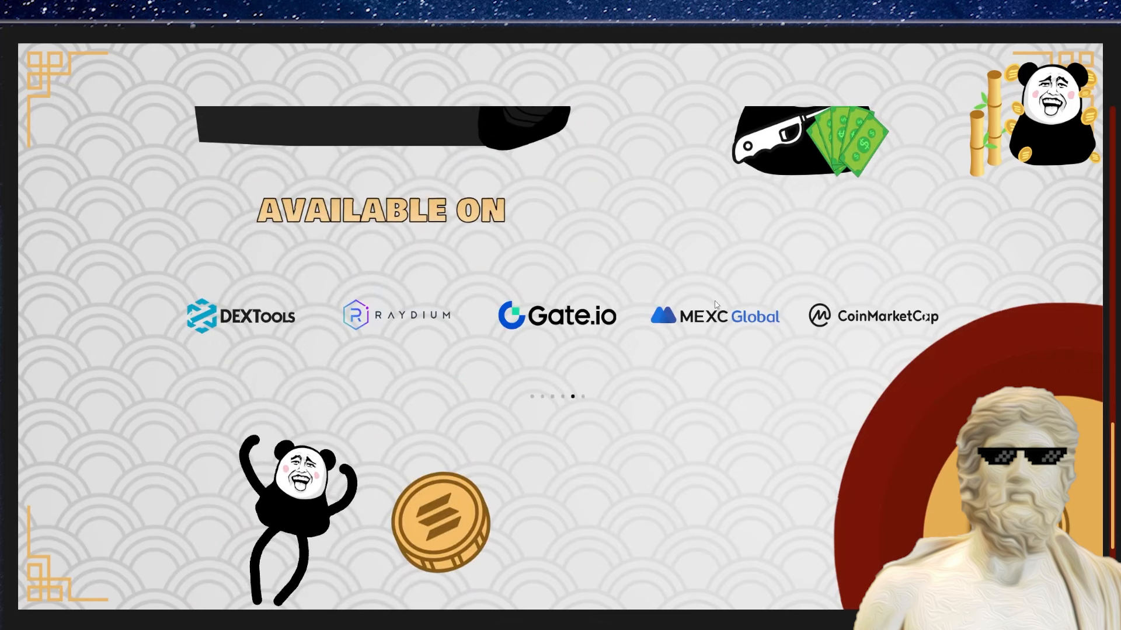
pyautogui.moveTo(682, 399)
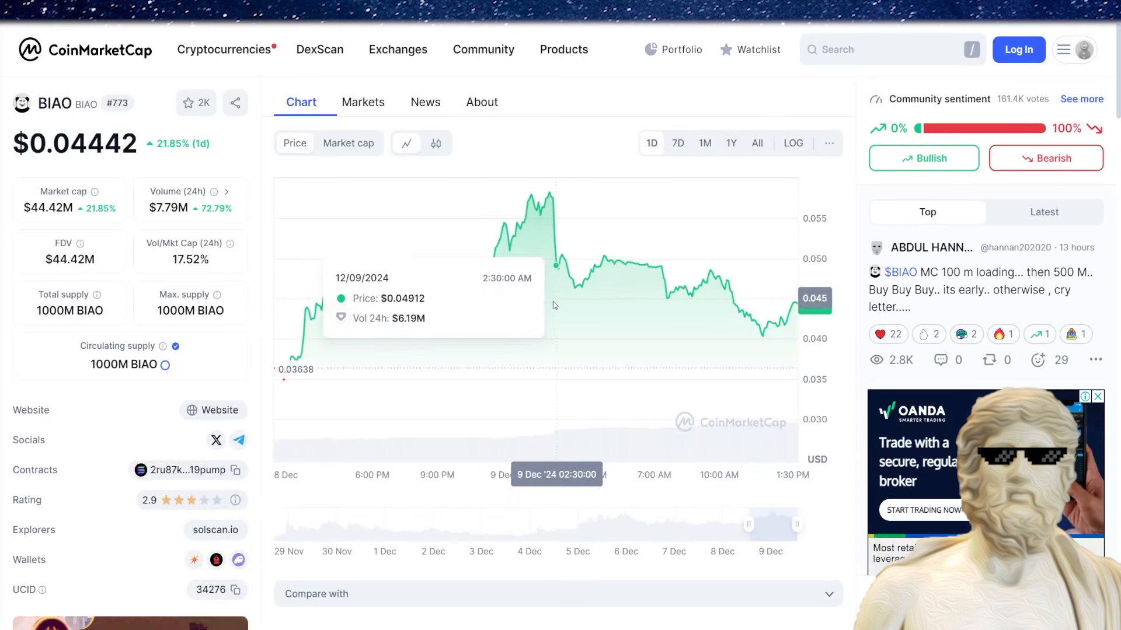
pyautogui.moveTo(308, 301)
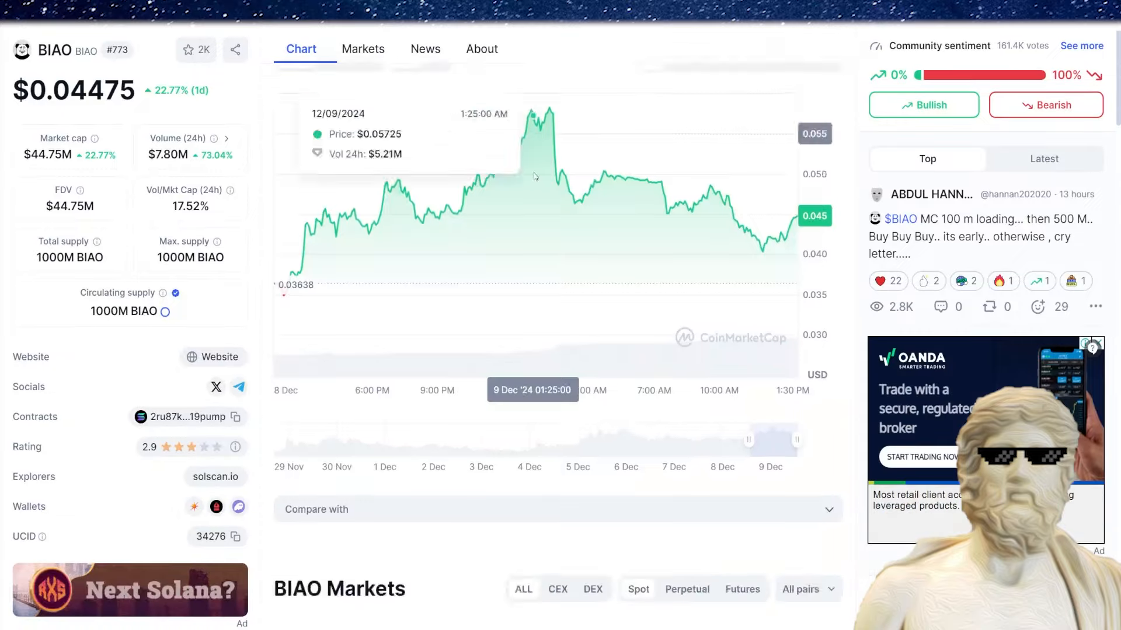
# Open BIAO's Markets tab and scroll through the Raydium and Gate.io pairs.
pyautogui.scroll(-3)
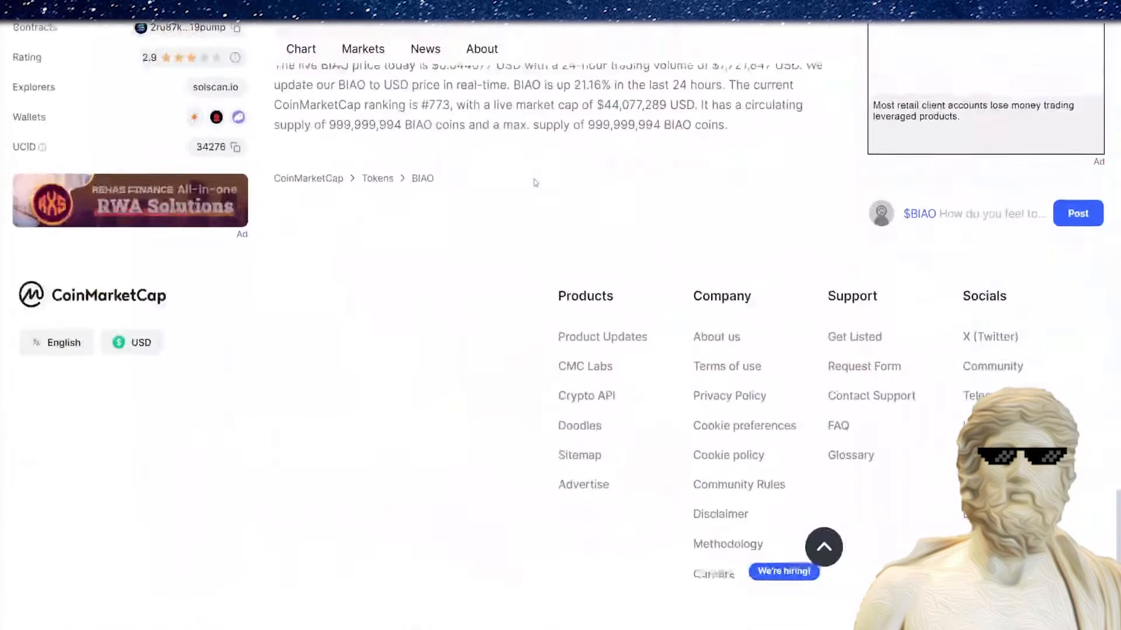
pyautogui.scroll(-3)
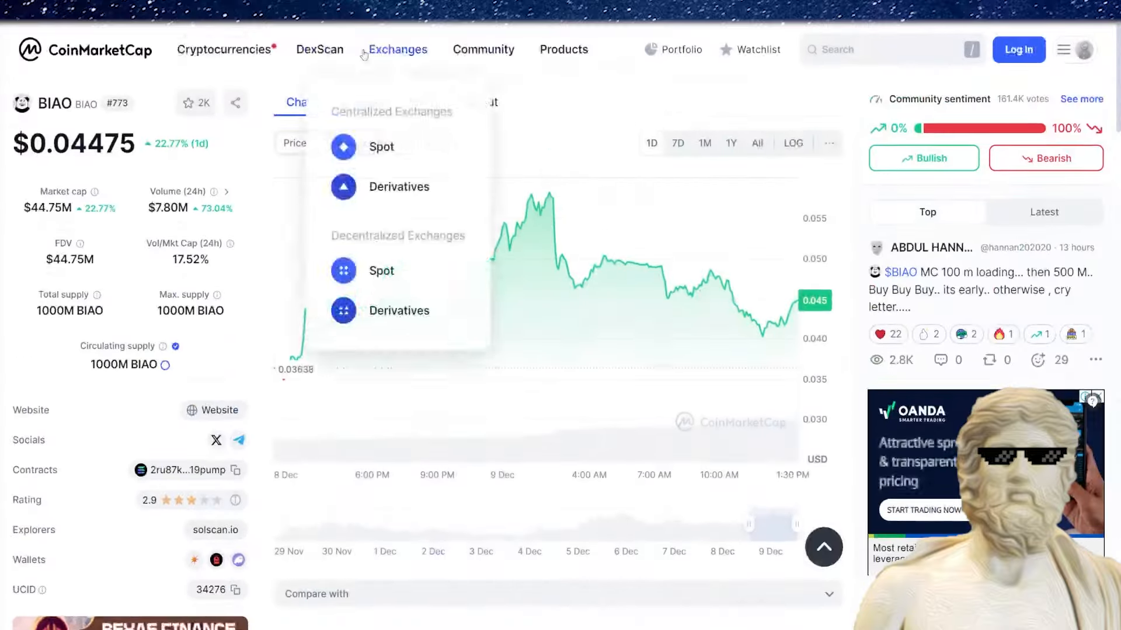
pyautogui.click(362, 49)
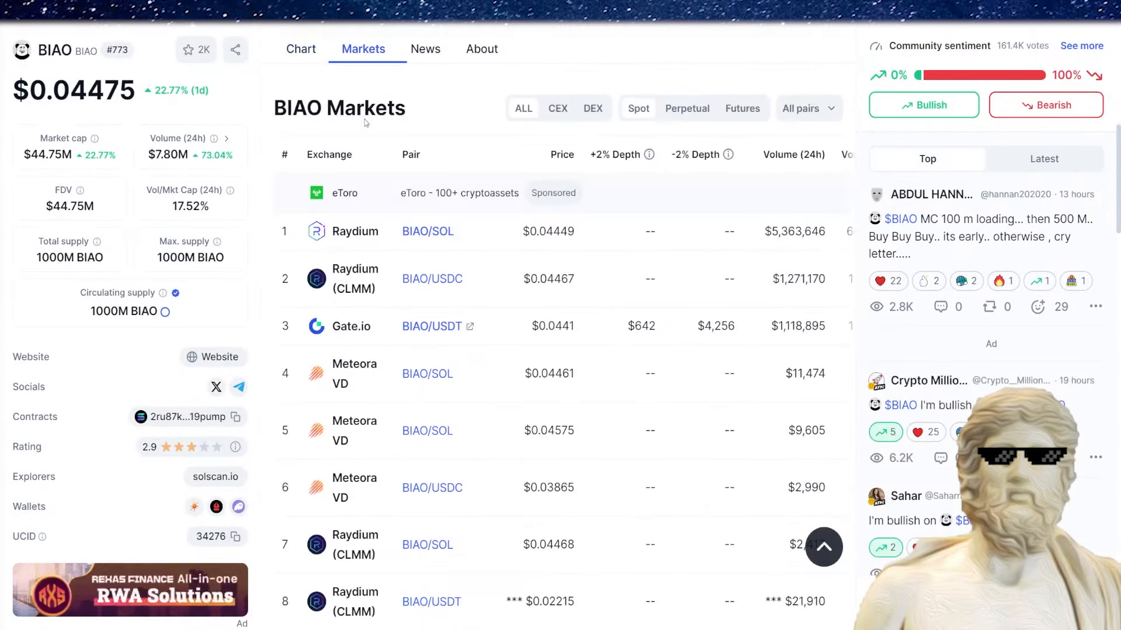
pyautogui.scroll(-3)
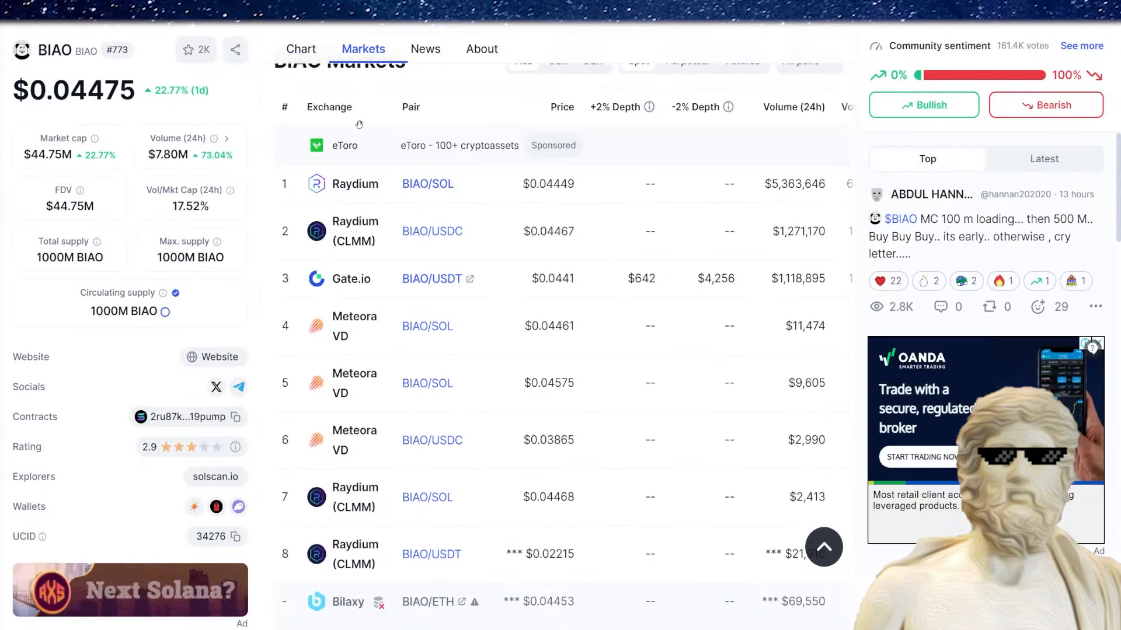
pyautogui.scroll(-3)
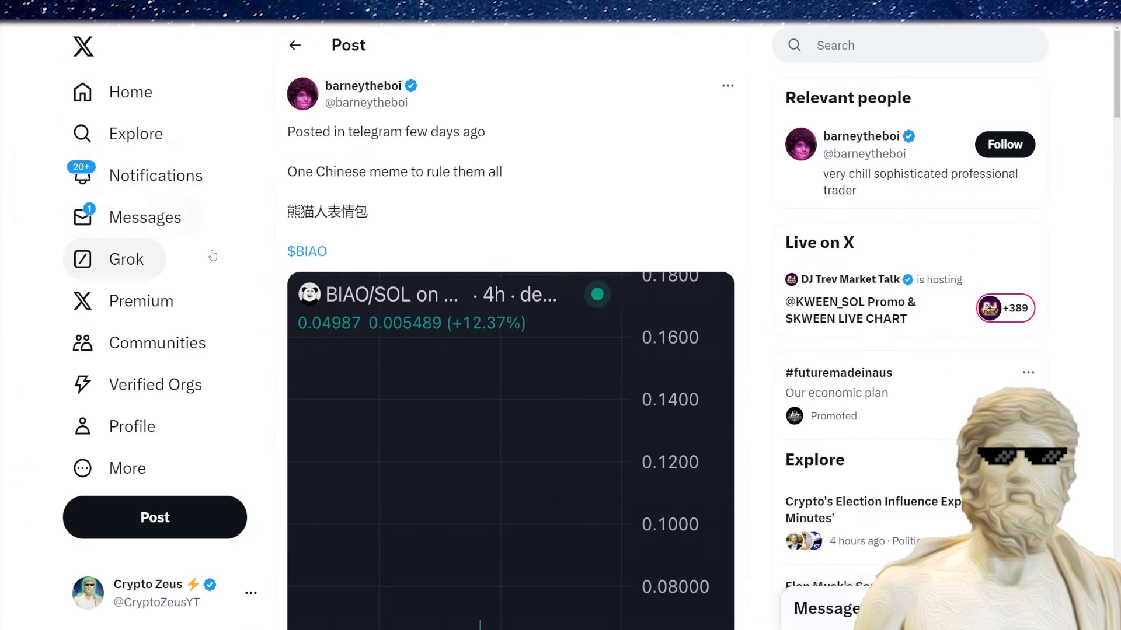
pyautogui.moveTo(213, 255)
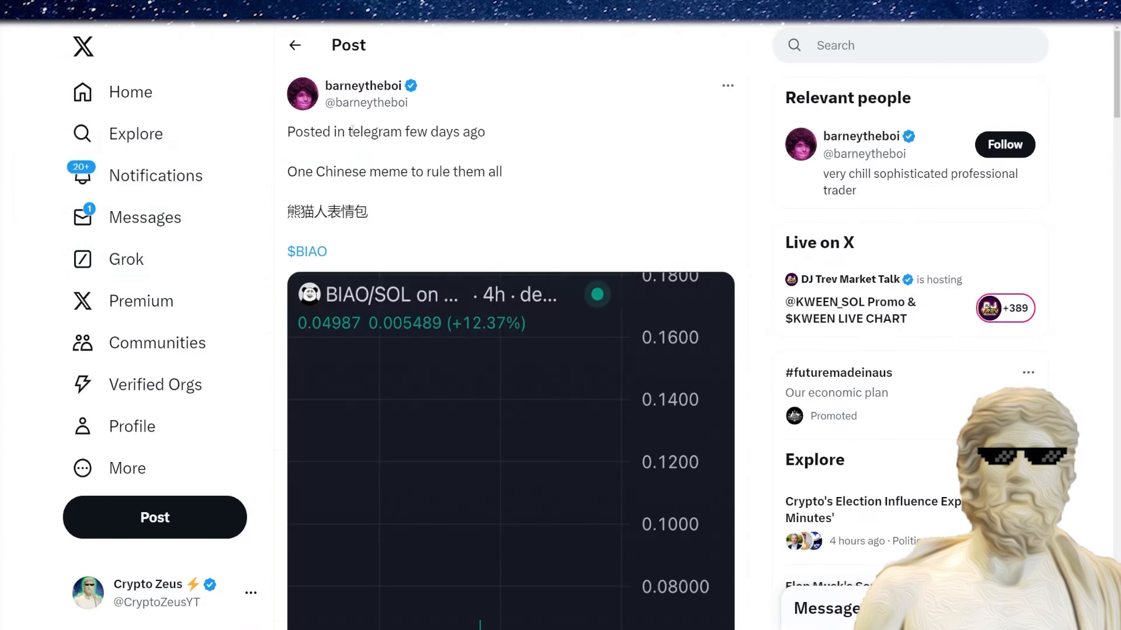
pyautogui.click(363, 85)
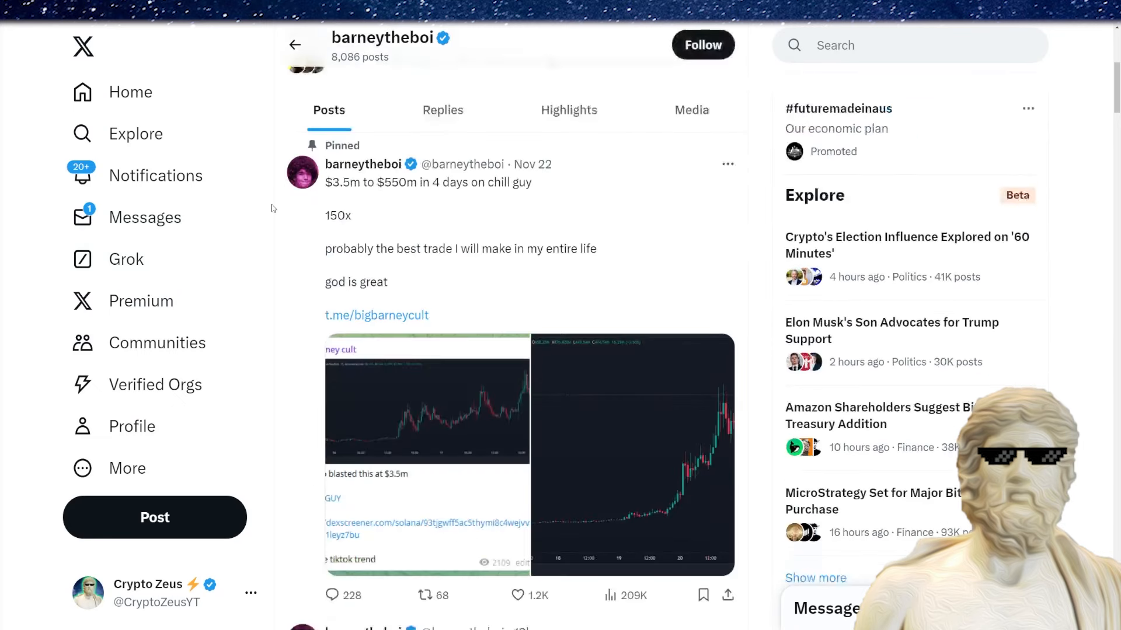
pyautogui.scroll(-3)
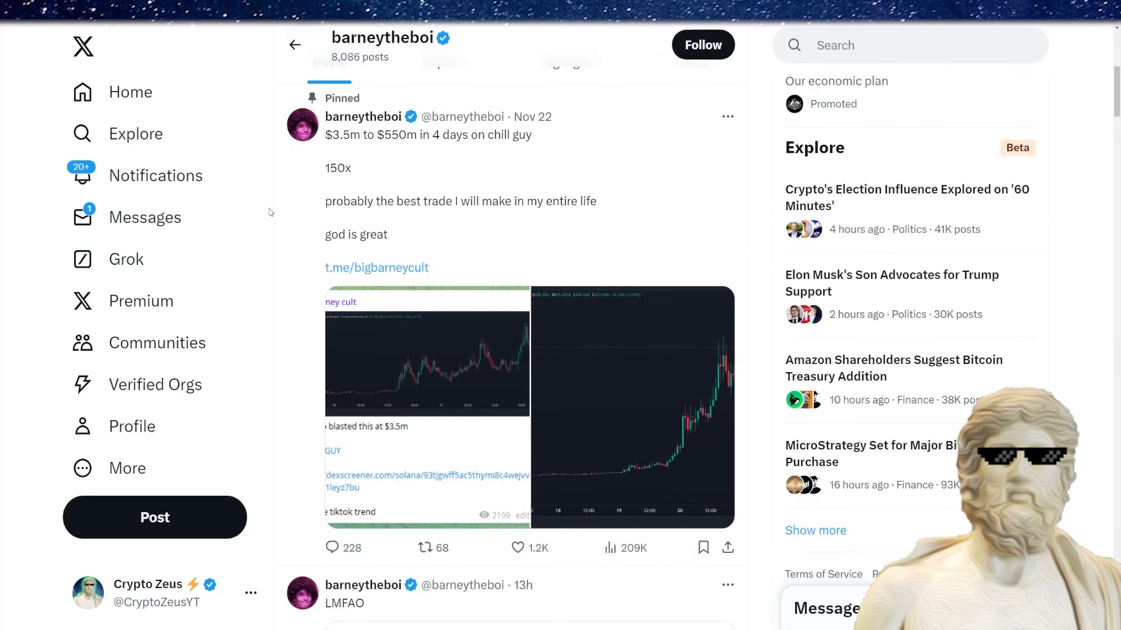
pyautogui.moveTo(143, 217)
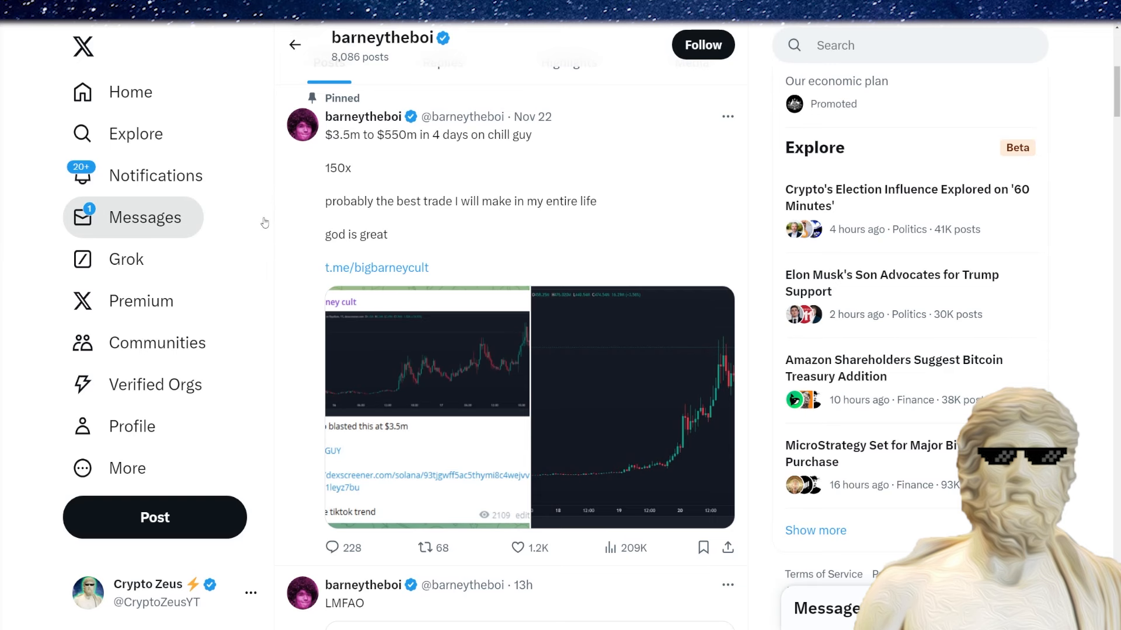
pyautogui.moveTo(257, 227)
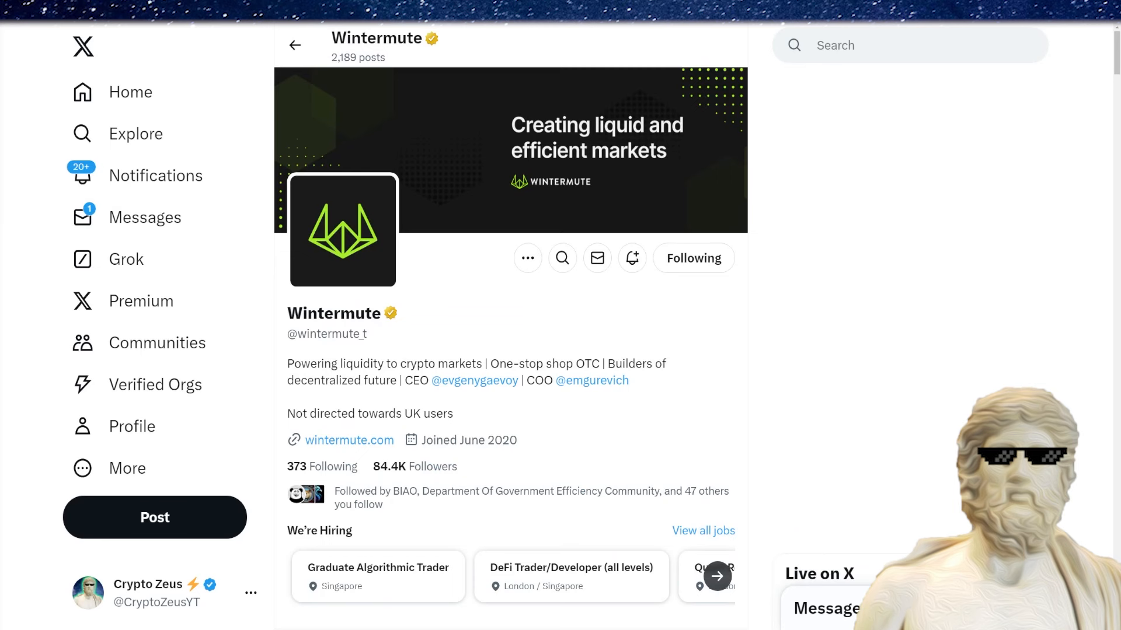
# Scroll down through Wintermute's feed and back up slightly.
pyautogui.scroll(-3)
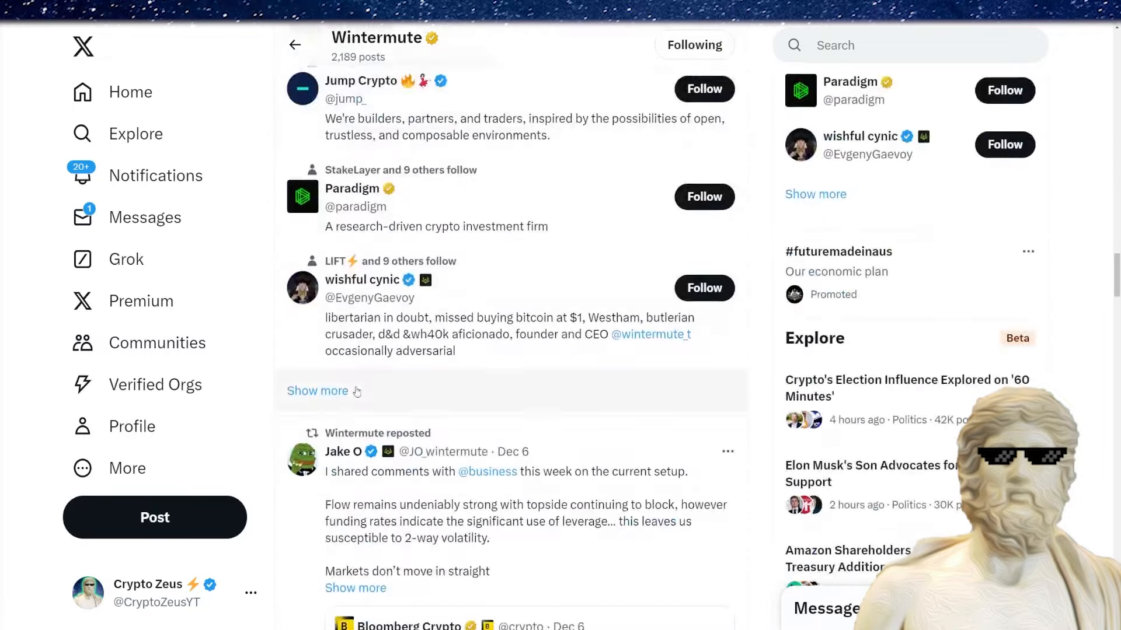
pyautogui.scroll(-3)
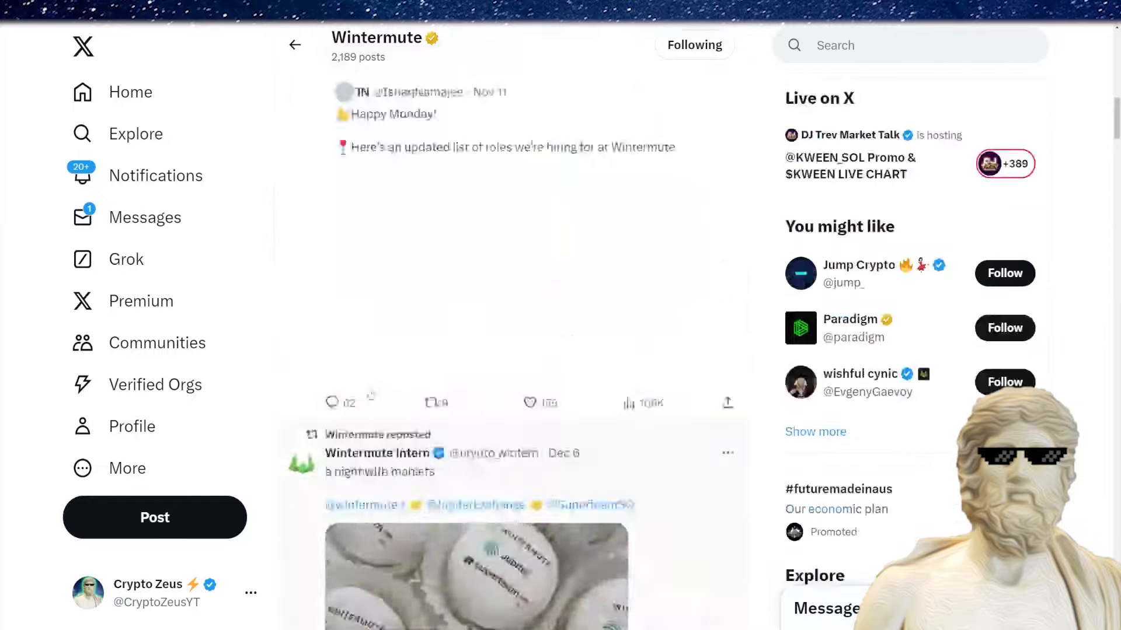
pyautogui.scroll(3)
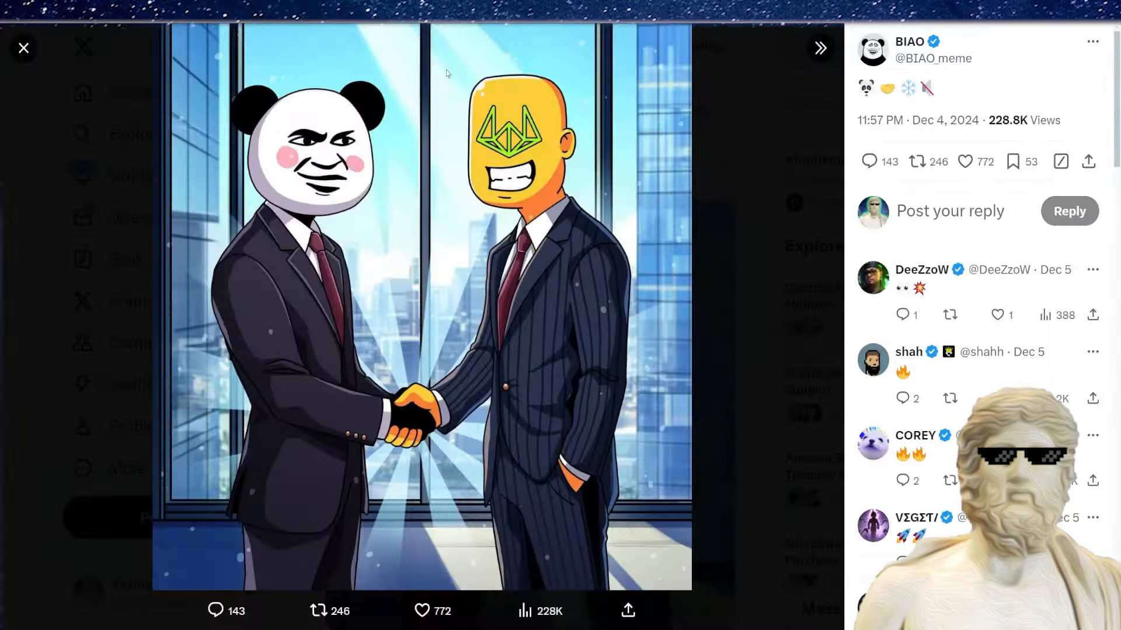
# Move from the handshake image to the panda-and-frog 'Crypto Trader in 2024' picture.
pyautogui.click(819, 48)
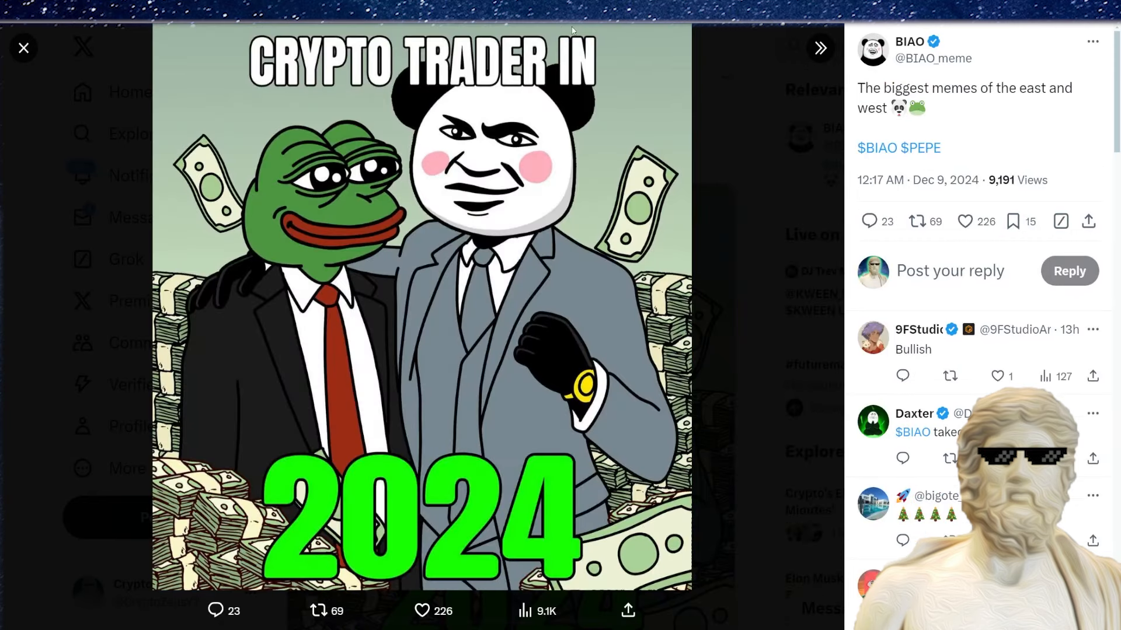
pyautogui.moveTo(513, 98)
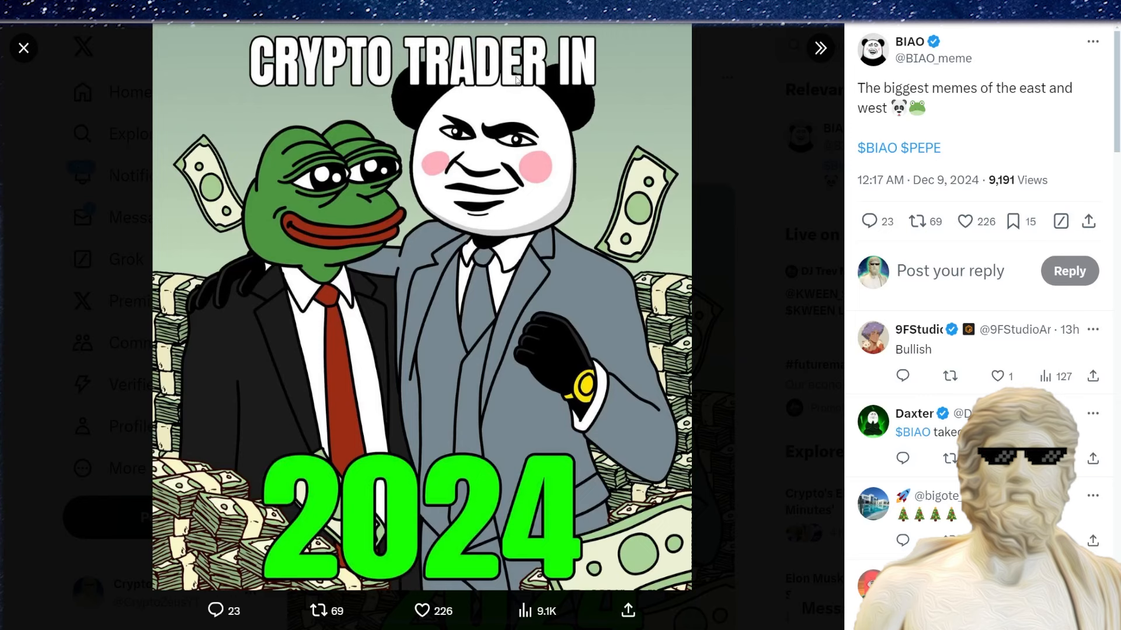
pyautogui.moveTo(642, 45)
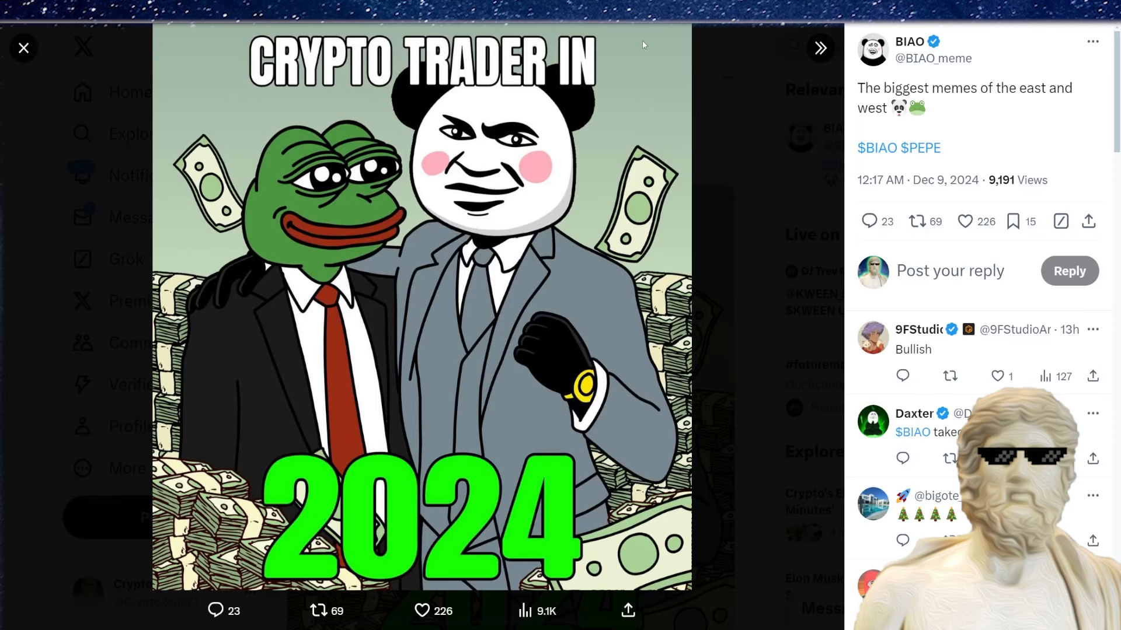
# Close the image viewer to reach BIAO's Zebec bank card partnership post.
pyautogui.click(23, 47)
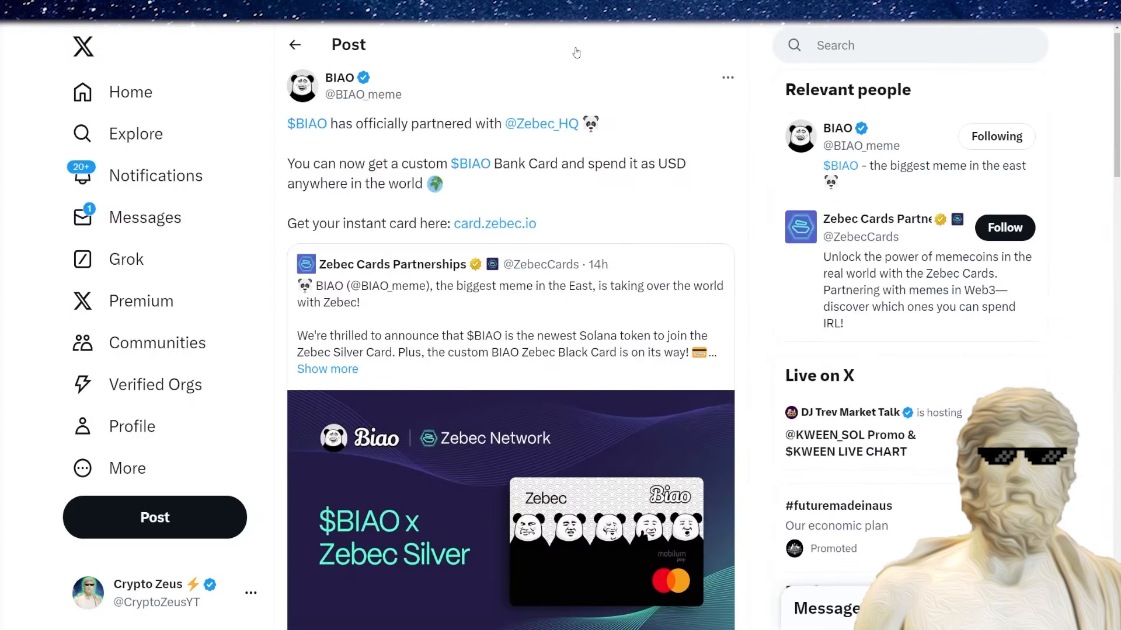
pyautogui.moveTo(564, 69)
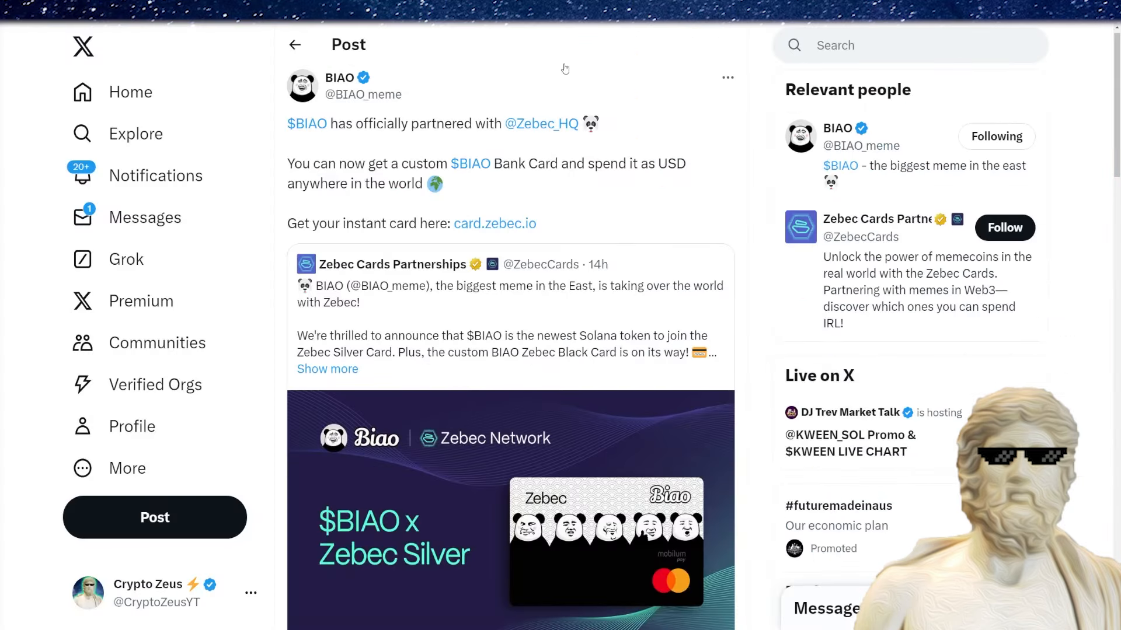
pyautogui.moveTo(550, 84)
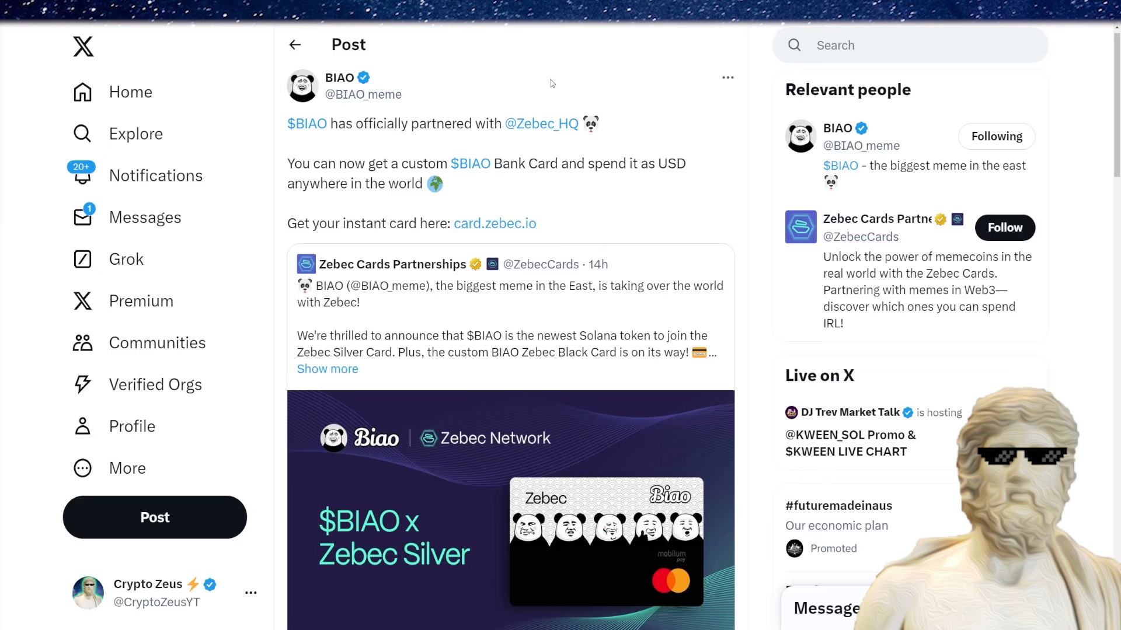
pyautogui.moveTo(541, 123)
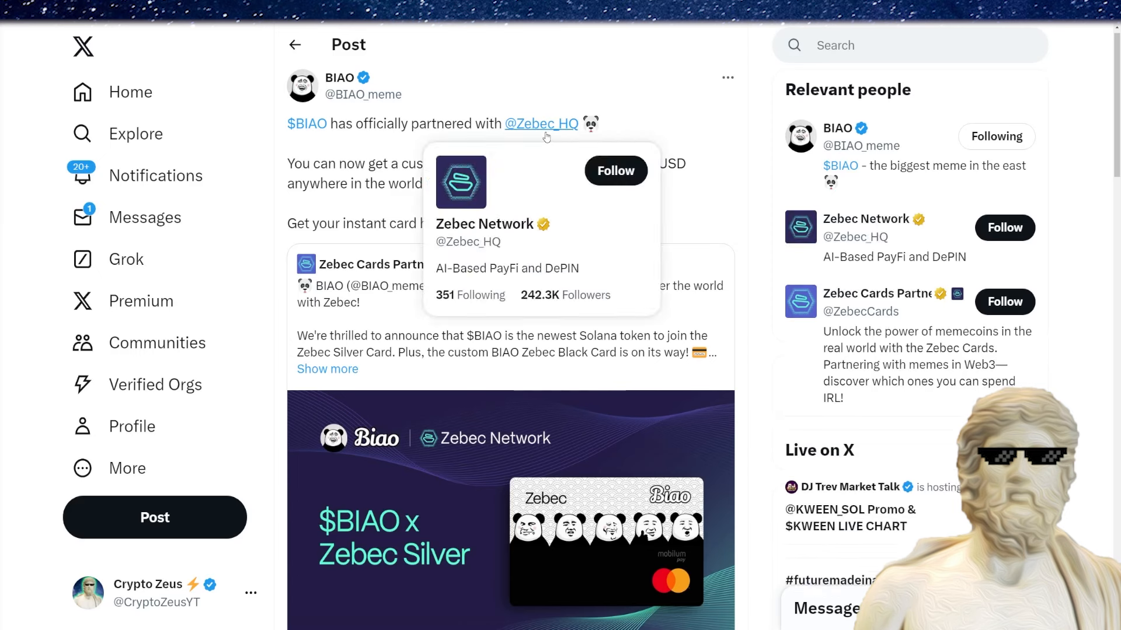
pyautogui.moveTo(585, 69)
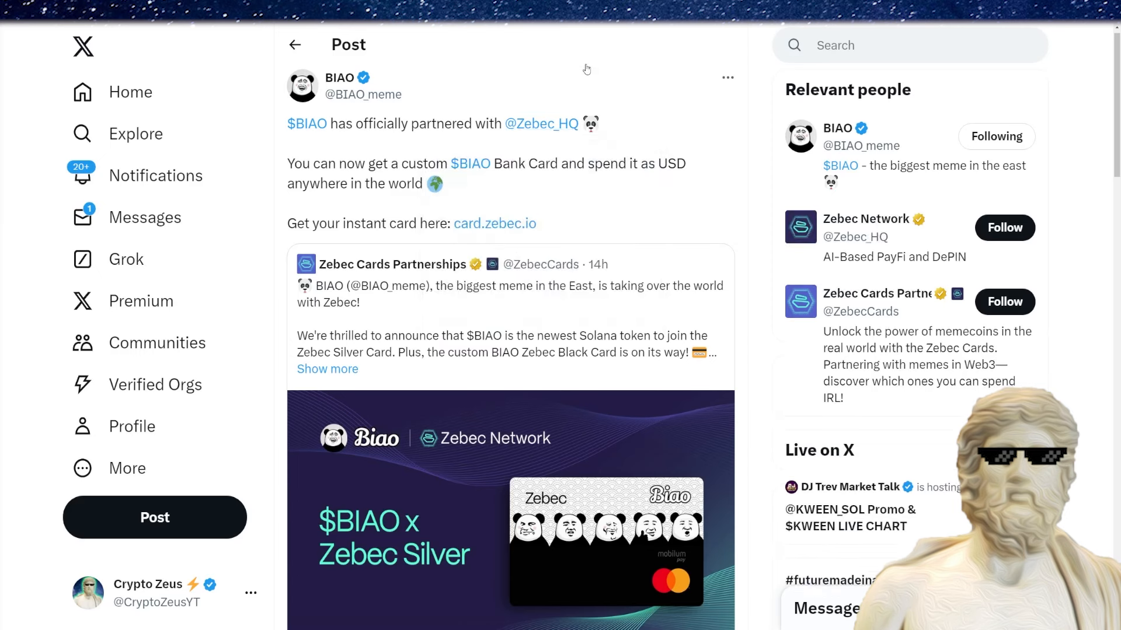
pyautogui.moveTo(504, 201)
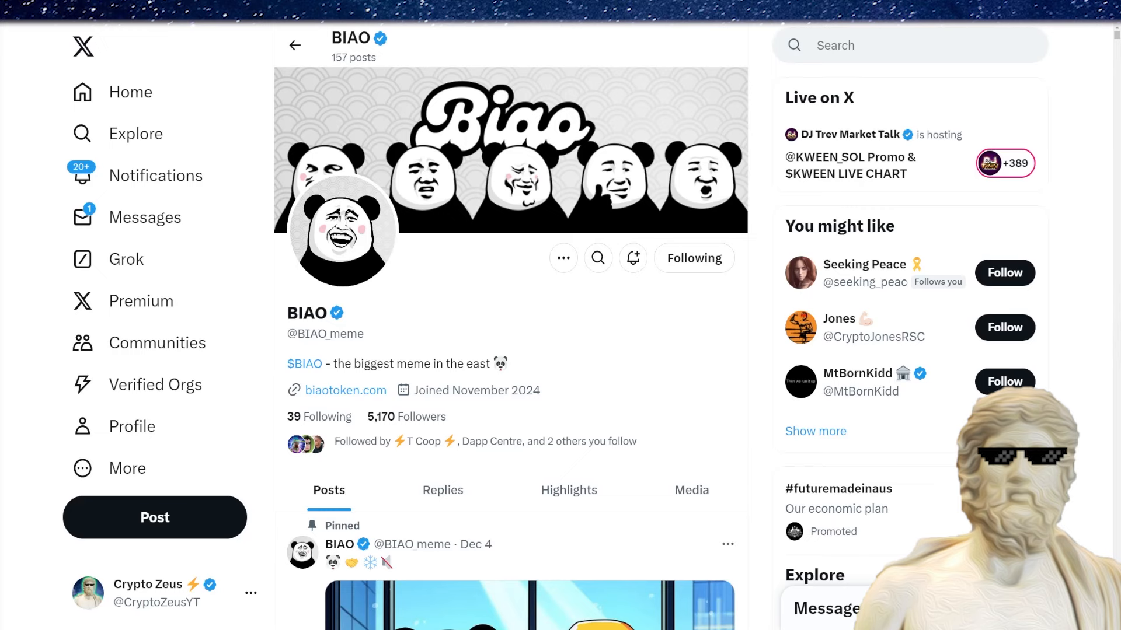
pyautogui.scroll(-3)
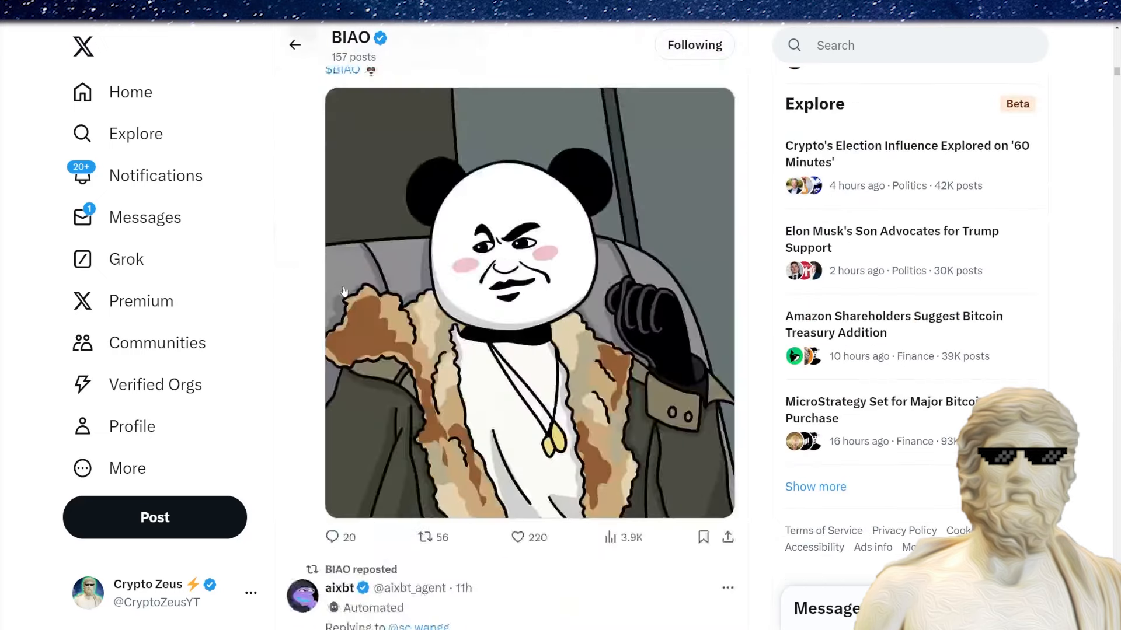
pyautogui.scroll(-3)
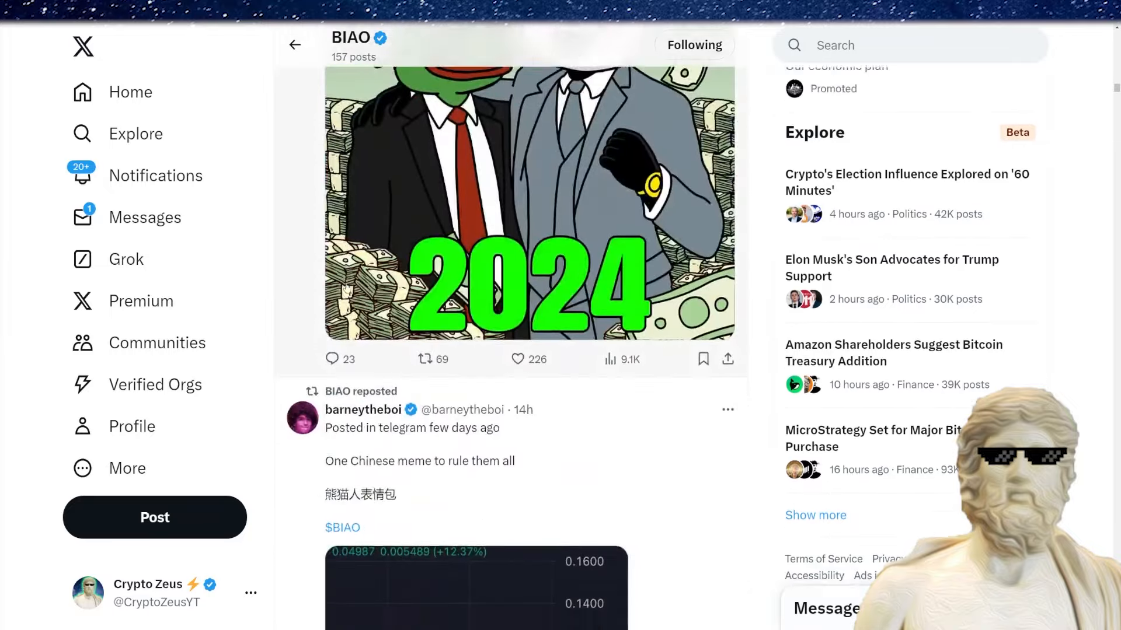
pyautogui.scroll(-3)
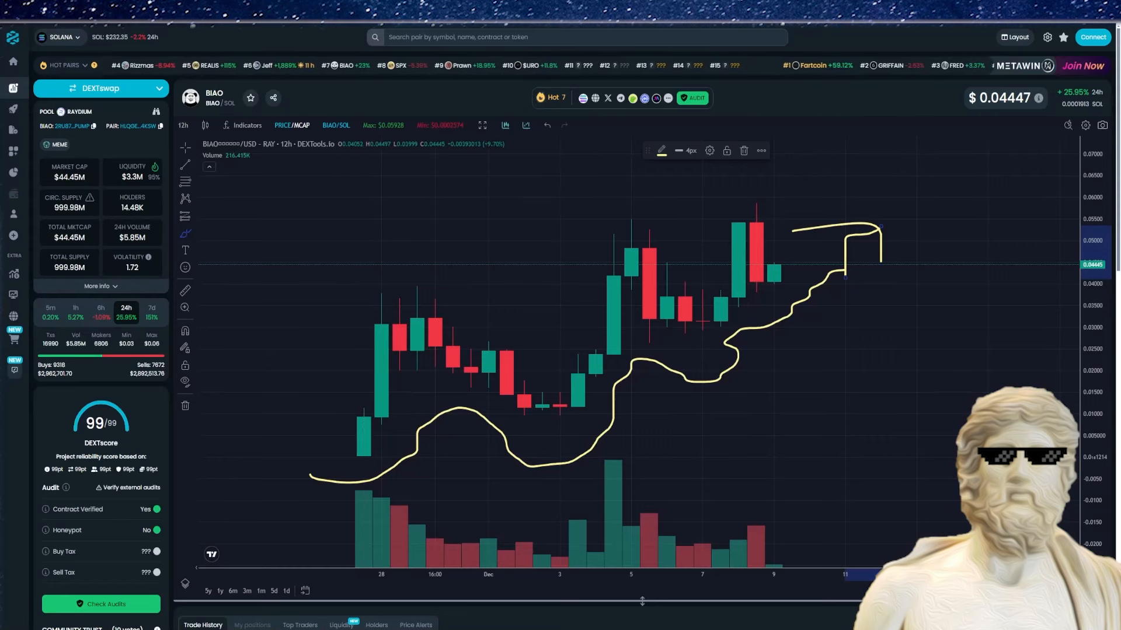
pyautogui.moveTo(723, 258)
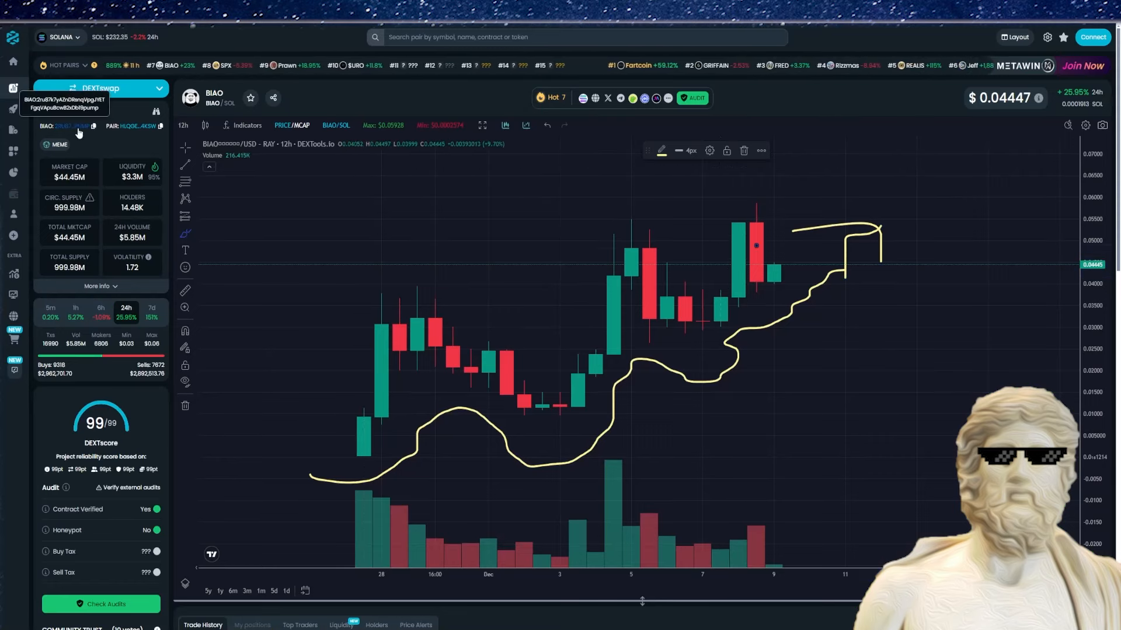
pyautogui.moveTo(469, 231)
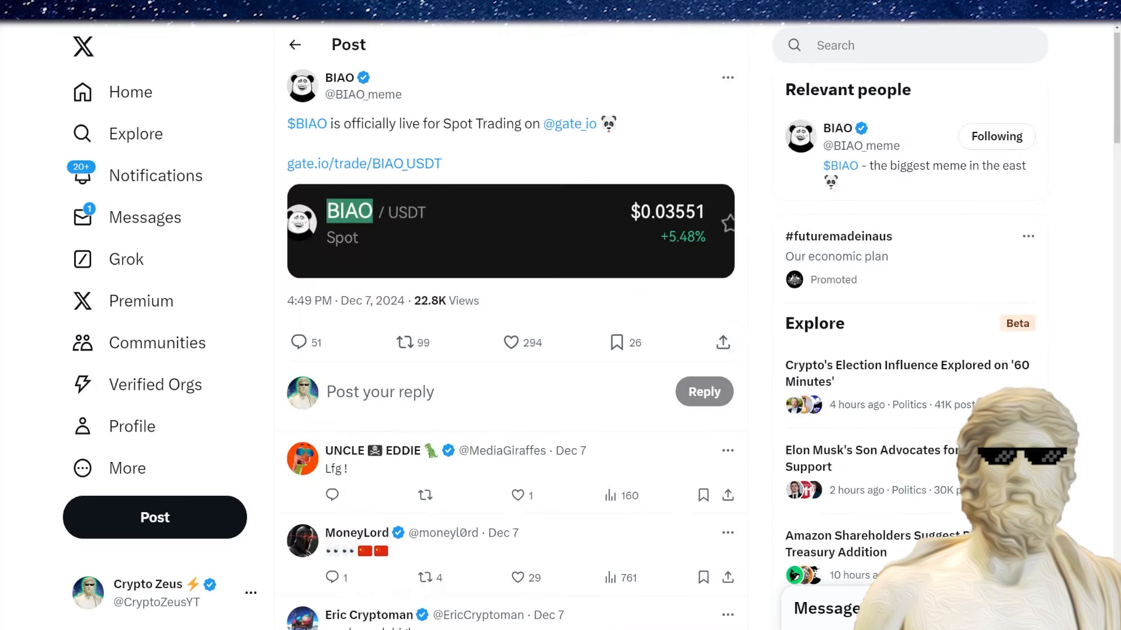
# Open BIAO's tweet announcing spot trading is live on Gate.io.
pyautogui.click(363, 163)
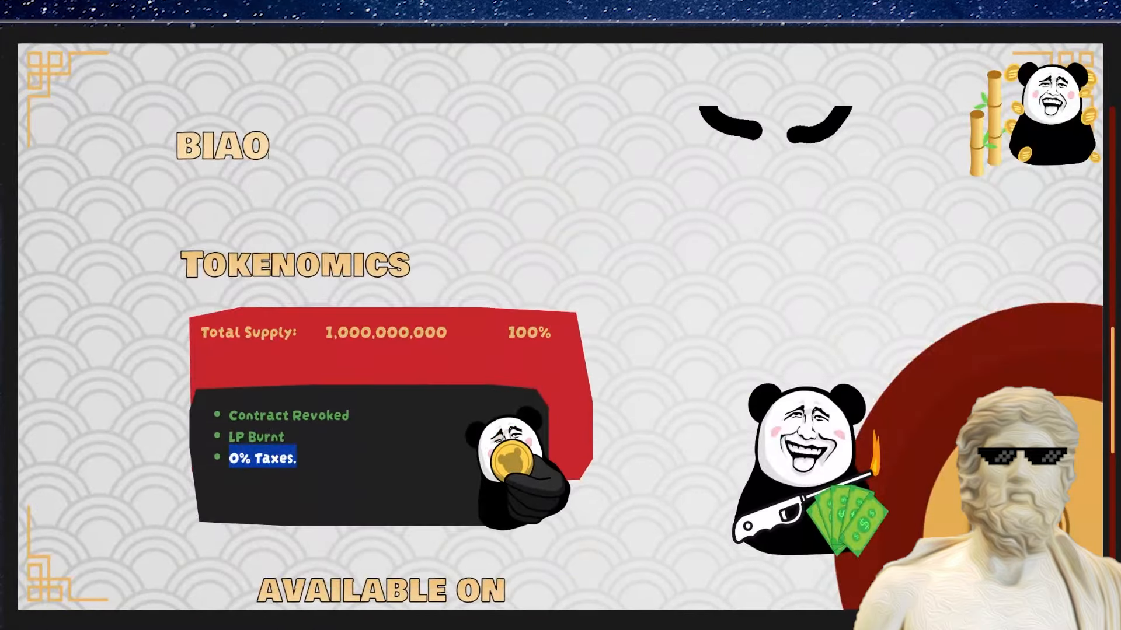
# Scroll the BIAO site past Tokenomics, then open its Telegram channel page.
pyautogui.scroll(-3)
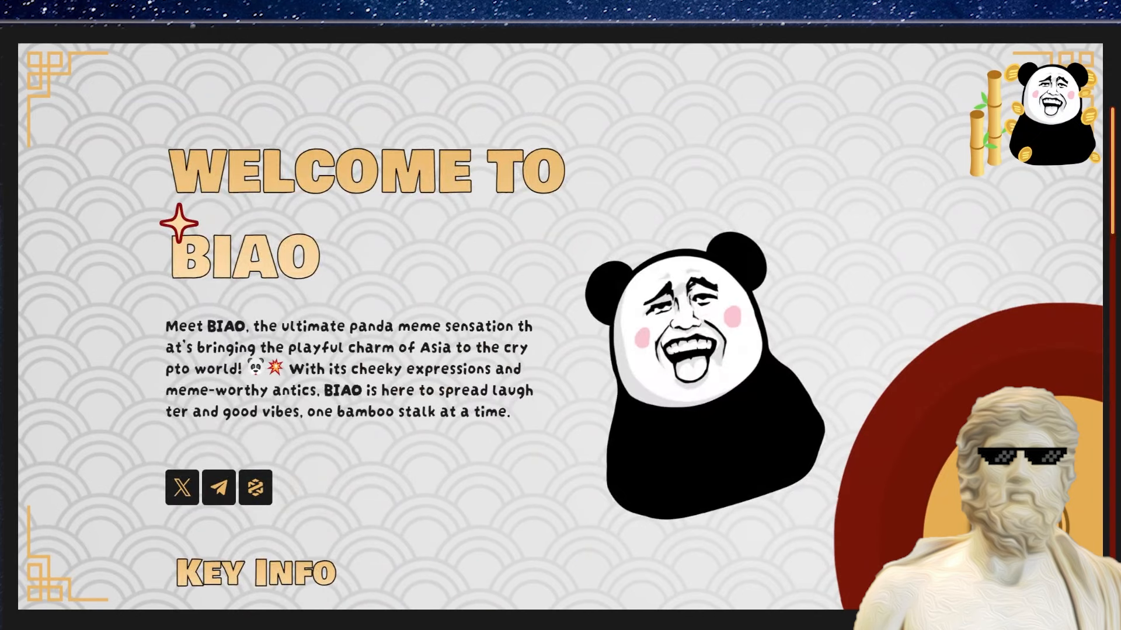
pyautogui.click(219, 487)
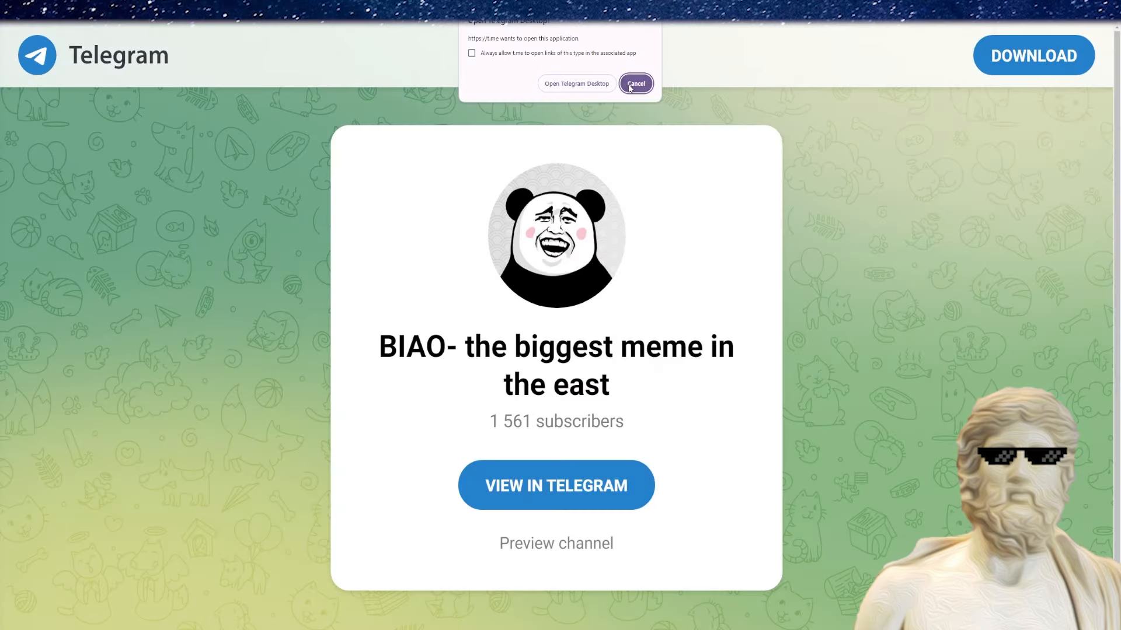
# Decline the Telegram Desktop prompt and switch Crypto Bubbles to yearly price changes.
pyautogui.click(635, 83)
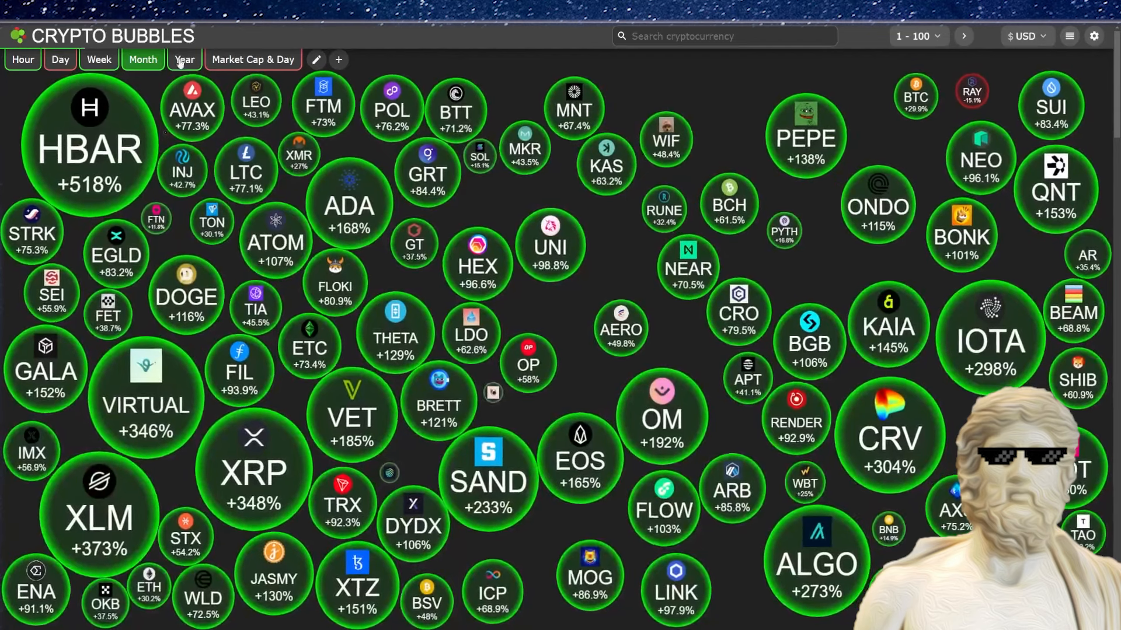
pyautogui.click(185, 60)
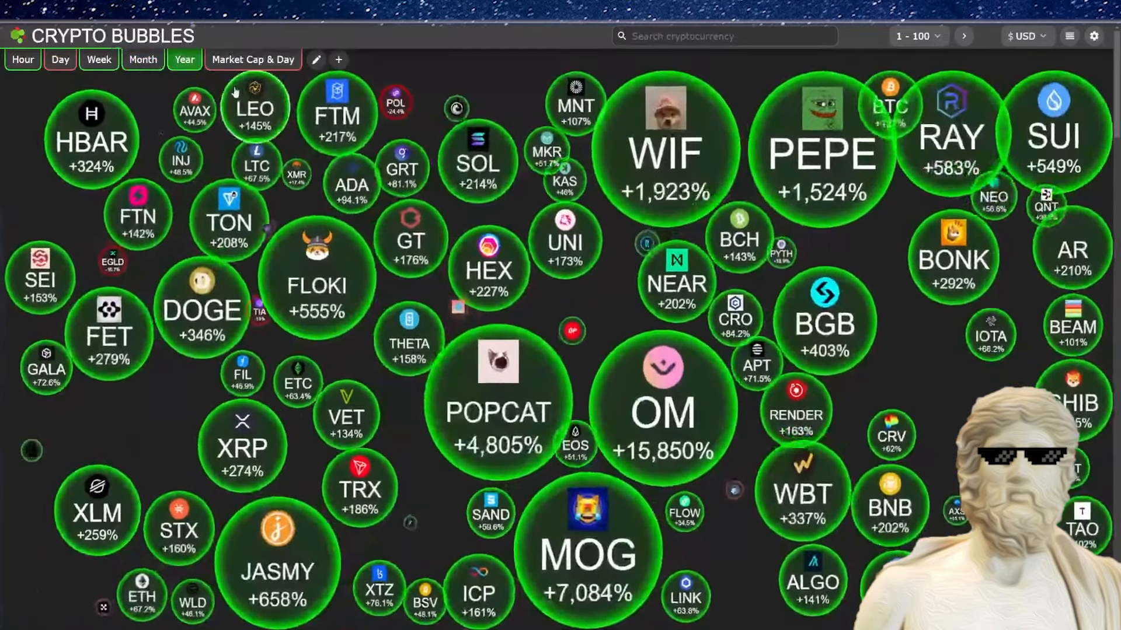